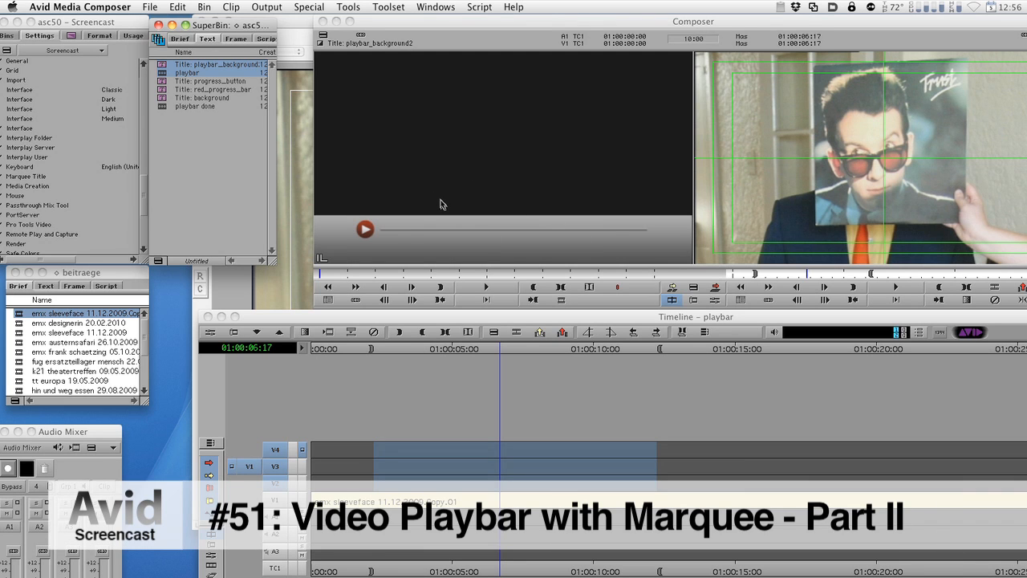
pyautogui.moveTo(497, 147)
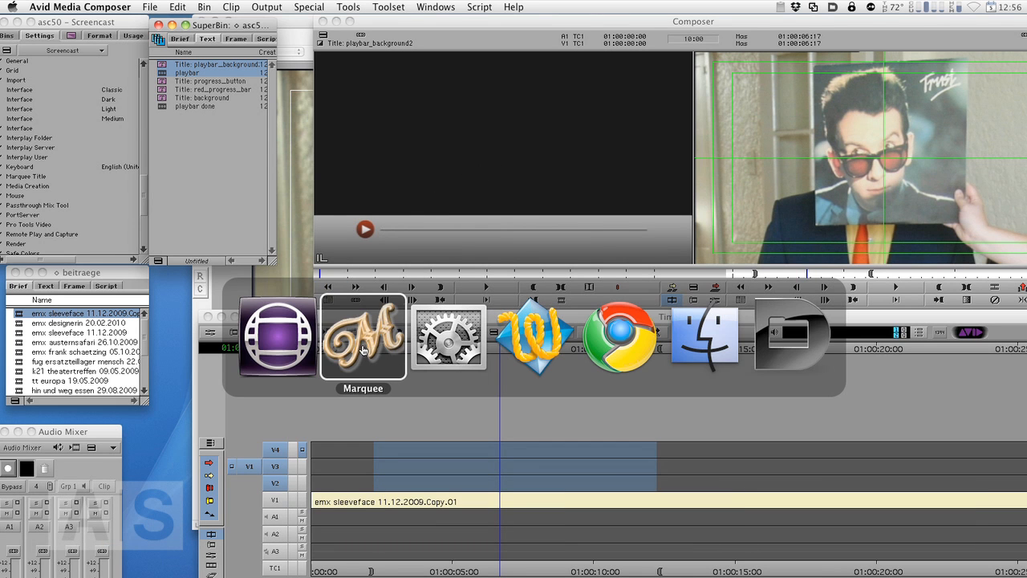
# Step: Save the red progress bar title to the bin as red progress bar2 and return to Media Composer
pyautogui.click(362, 336)
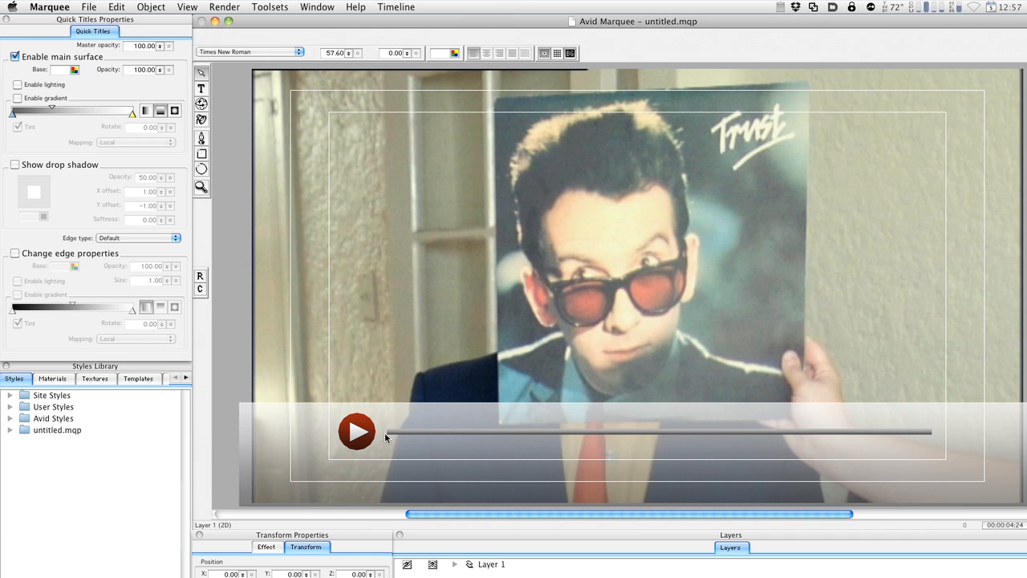
pyautogui.moveTo(541, 436)
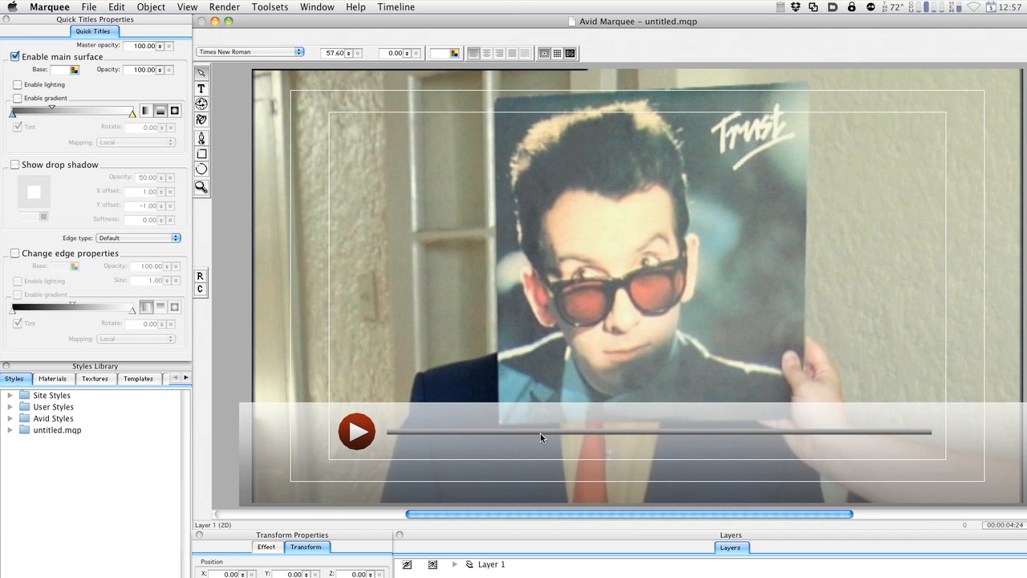
pyautogui.moveTo(592, 440)
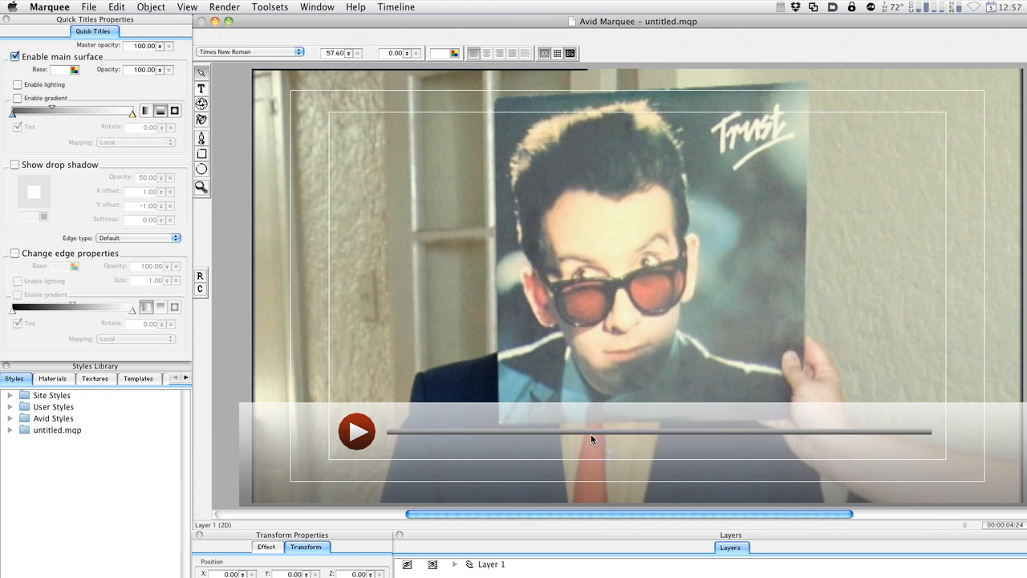
pyautogui.moveTo(622, 436)
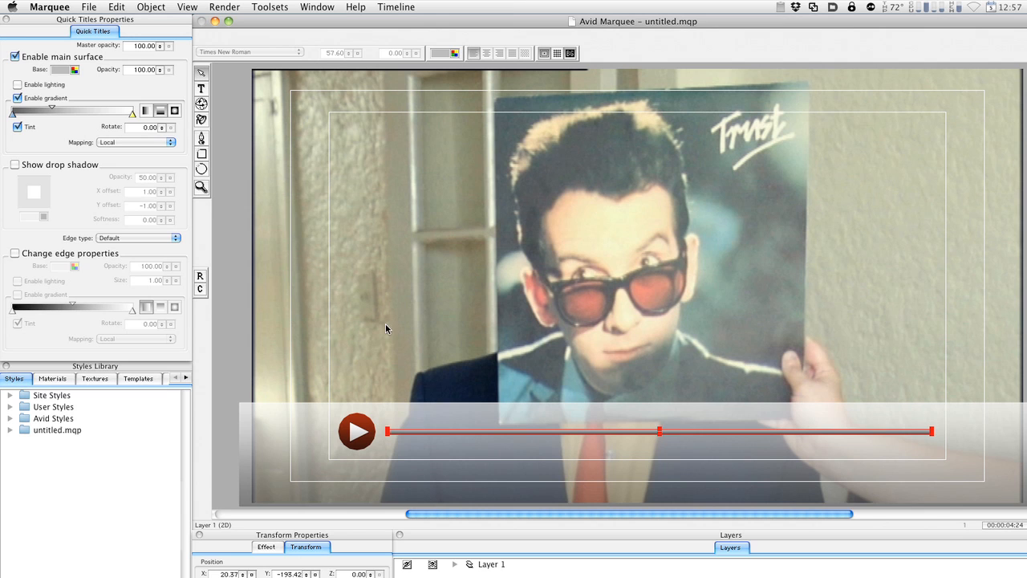
pyautogui.click(51, 72)
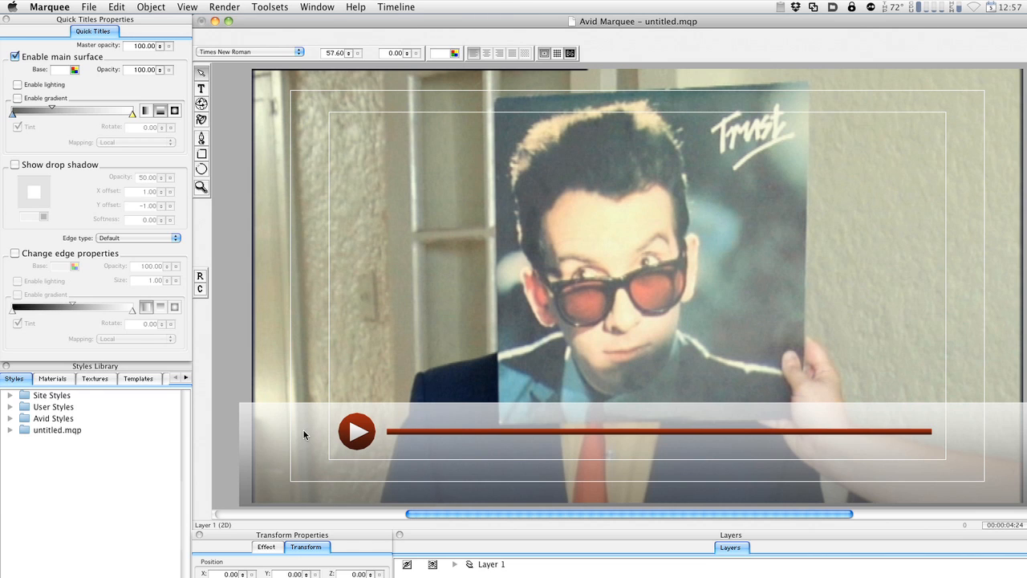
pyautogui.moveTo(390, 405)
pyautogui.write('red progress bar2')
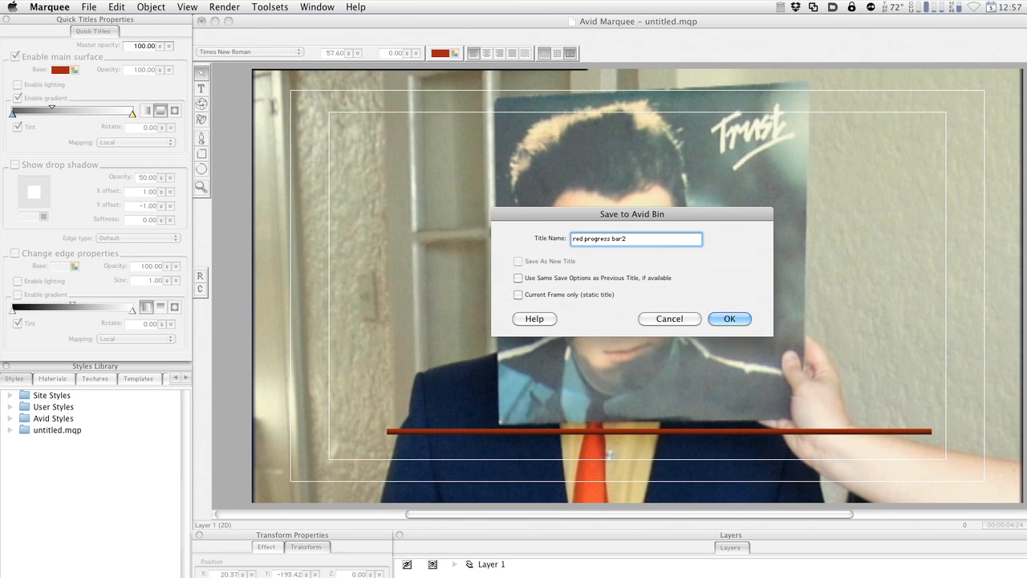
pyautogui.click(728, 317)
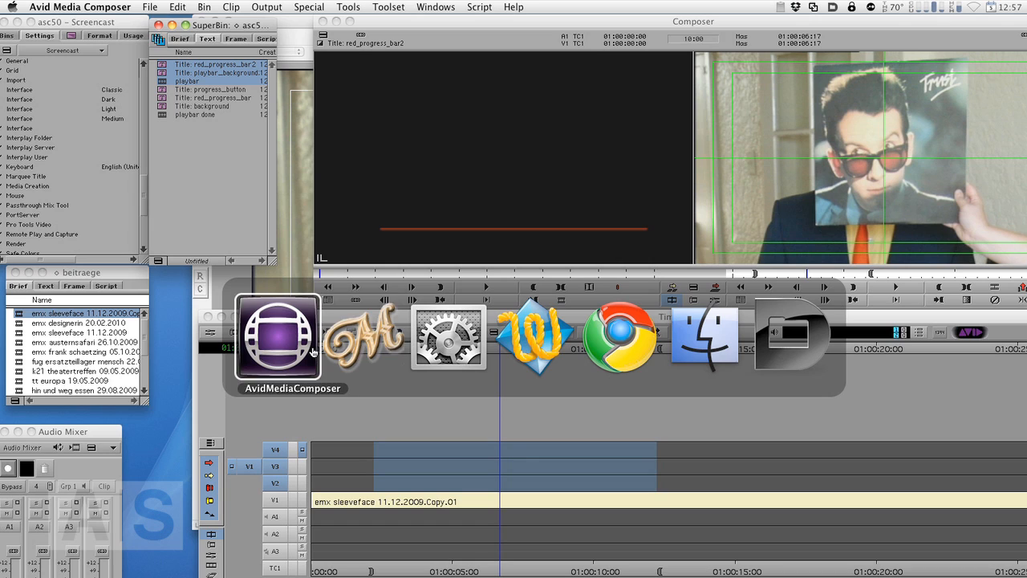
# Step: Bring Avid Marquee back to the front to add the white play-button circle
pyautogui.click(376, 337)
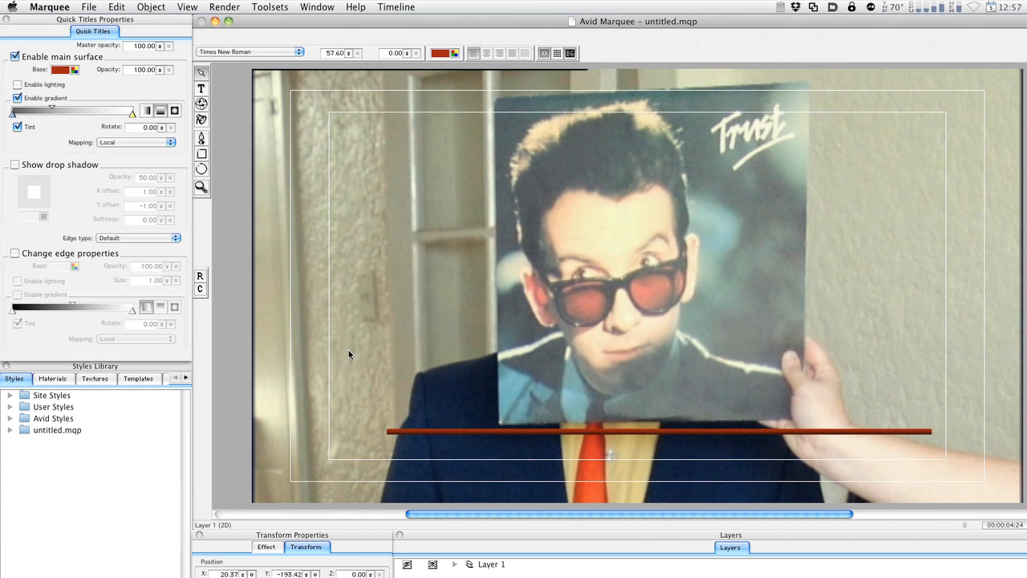
pyautogui.moveTo(231, 175)
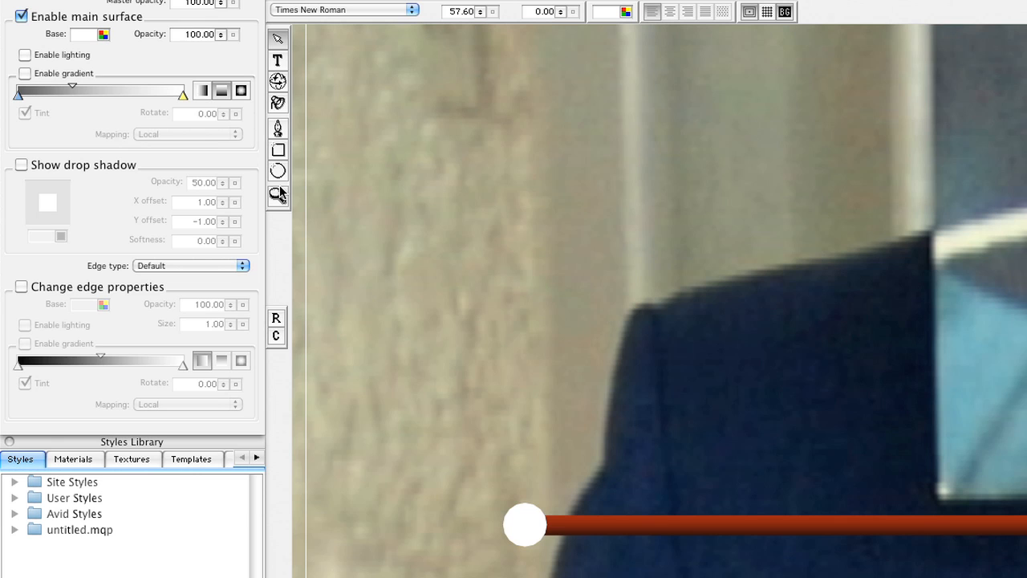
pyautogui.moveTo(292, 192)
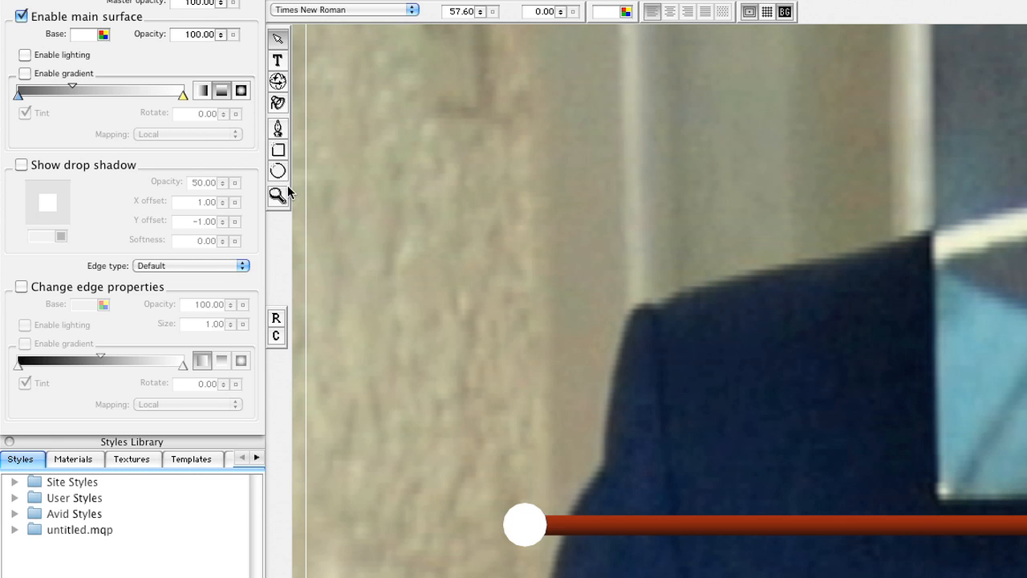
pyautogui.moveTo(527, 539)
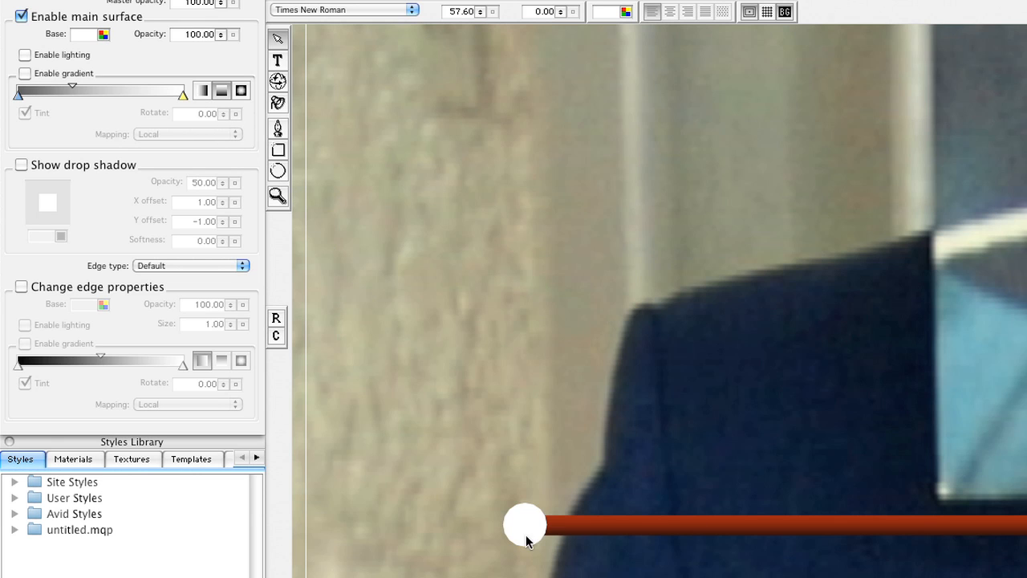
pyautogui.moveTo(520, 523)
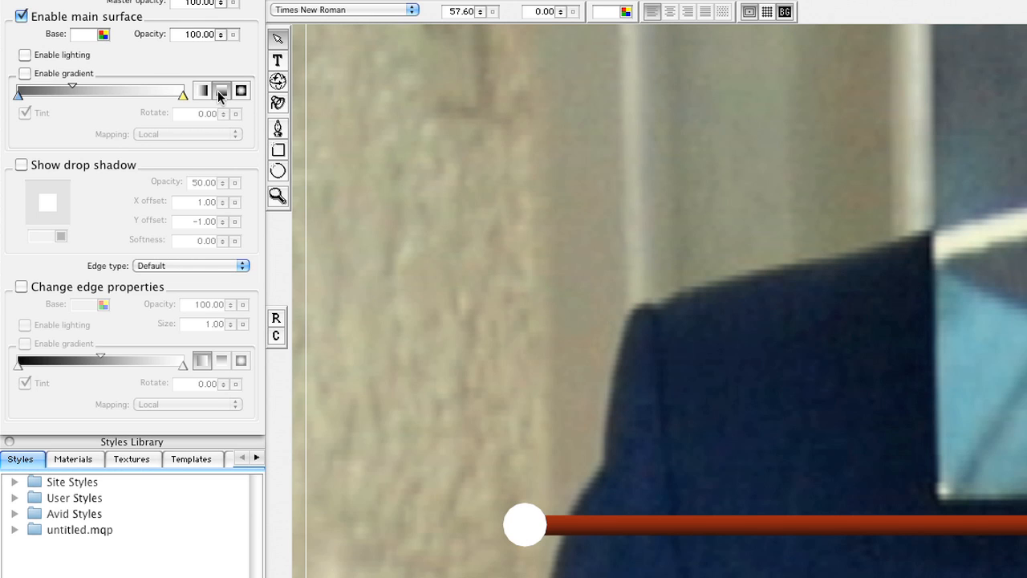
# Step: Fill the white circle with a radial gradient that darkens toward its centre
pyautogui.click(26, 74)
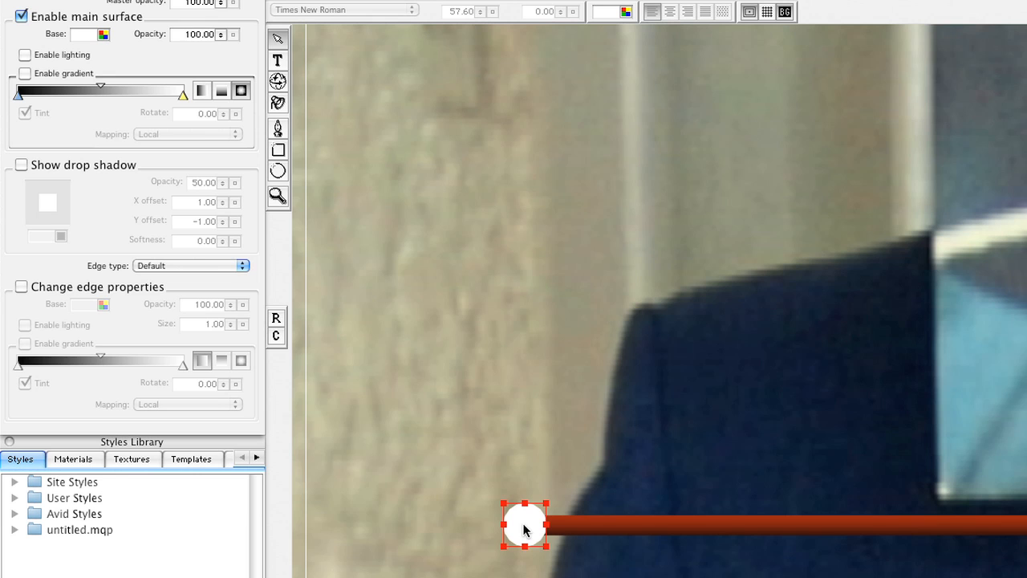
pyautogui.moveTo(260, 64)
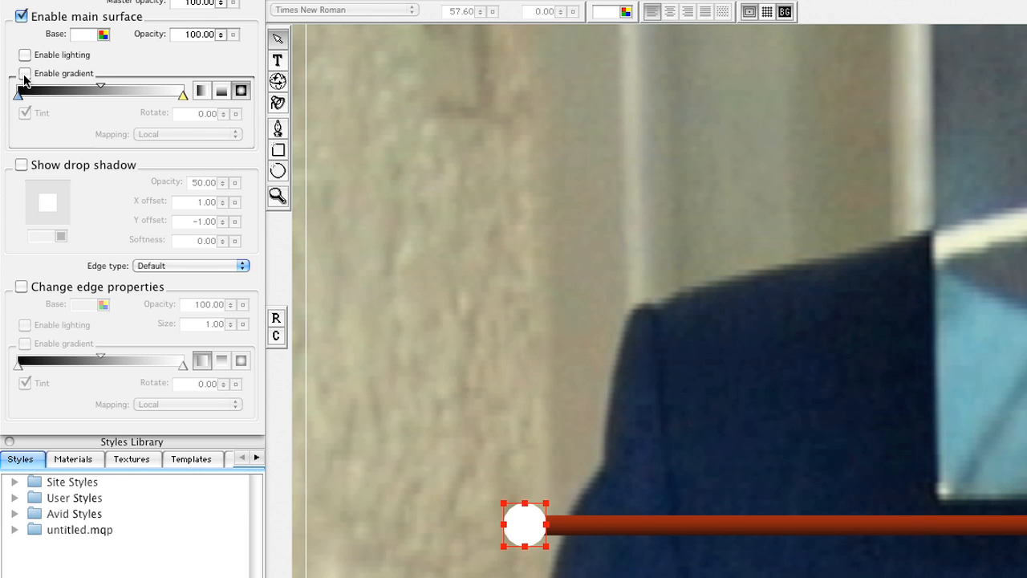
pyautogui.click(24, 74)
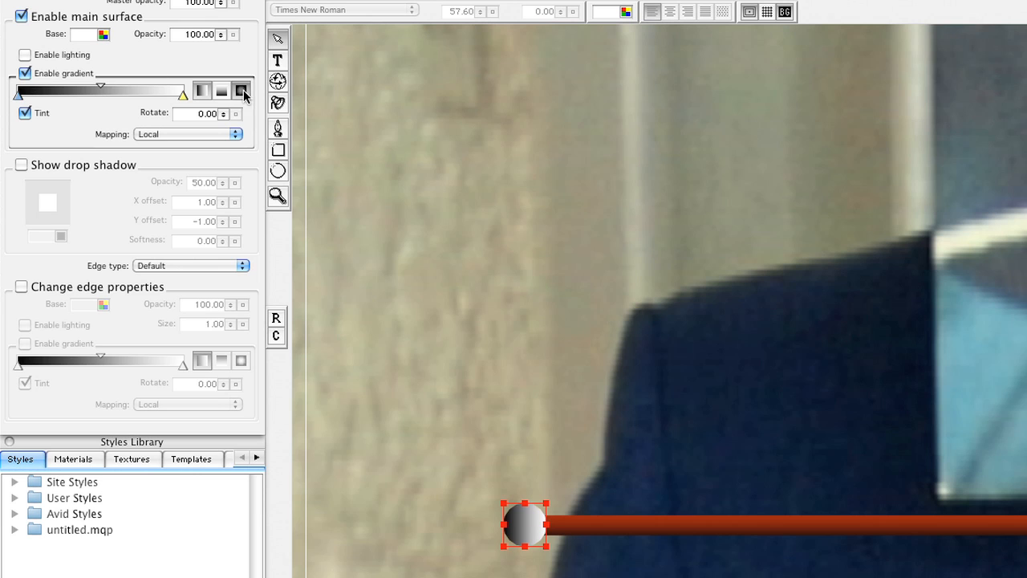
pyautogui.click(240, 90)
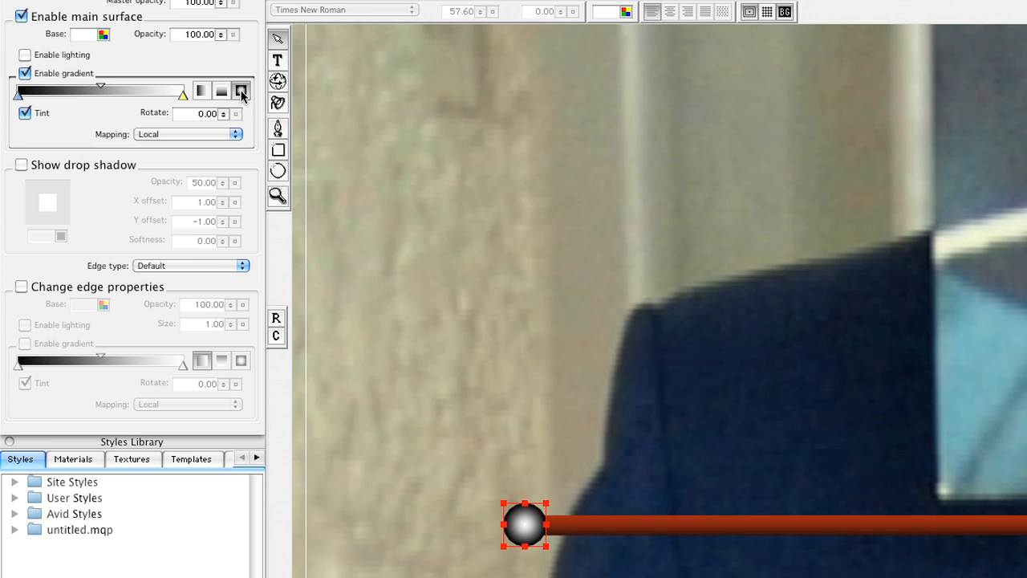
pyautogui.click(241, 89)
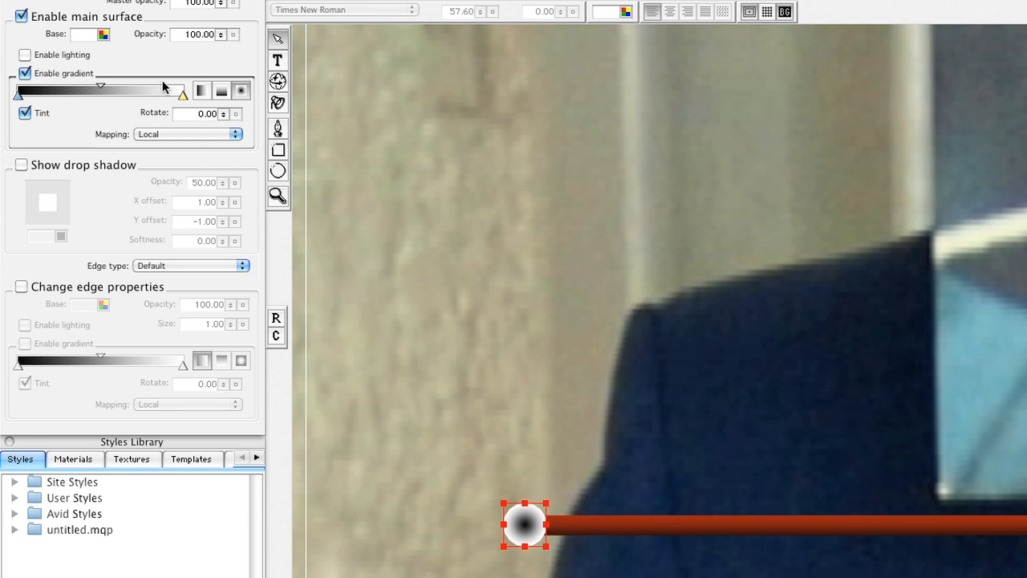
pyautogui.click(99, 35)
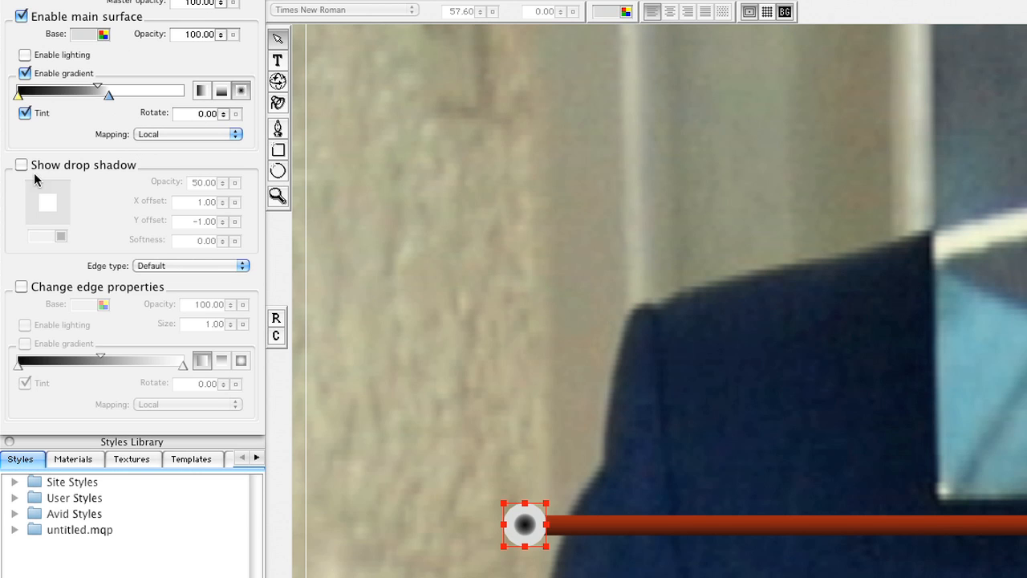
# Step: Enable a drop shadow on the circle with X offset 0.07 and Y offset -0.07
pyautogui.click(21, 165)
pyautogui.write('0.07')
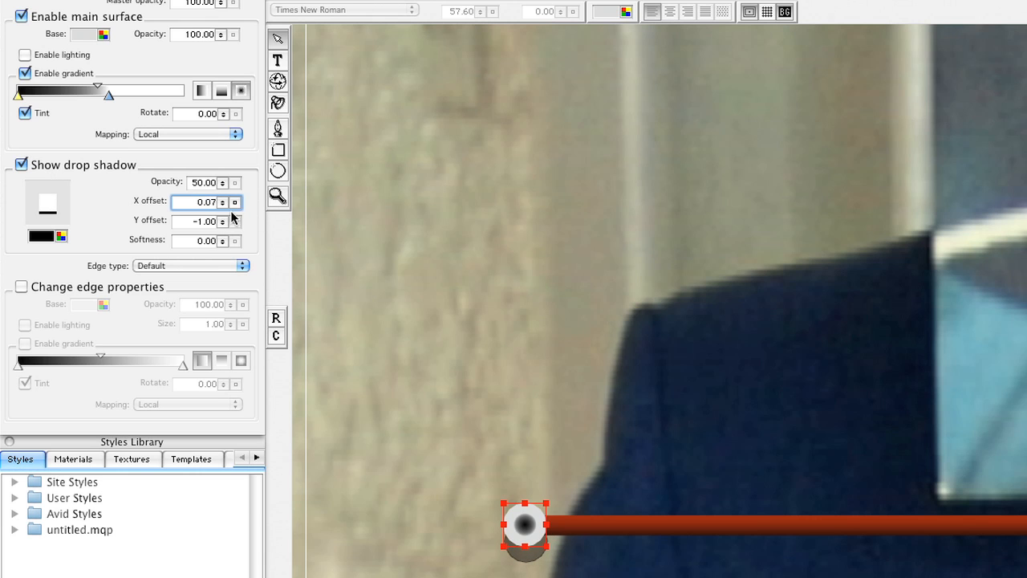
pyautogui.click(232, 225)
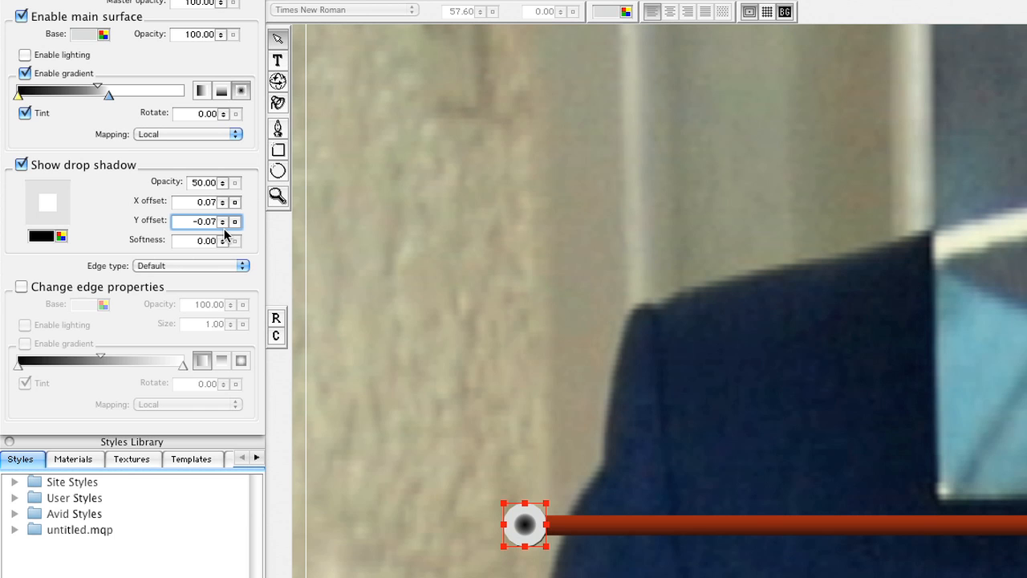
pyautogui.click(223, 236)
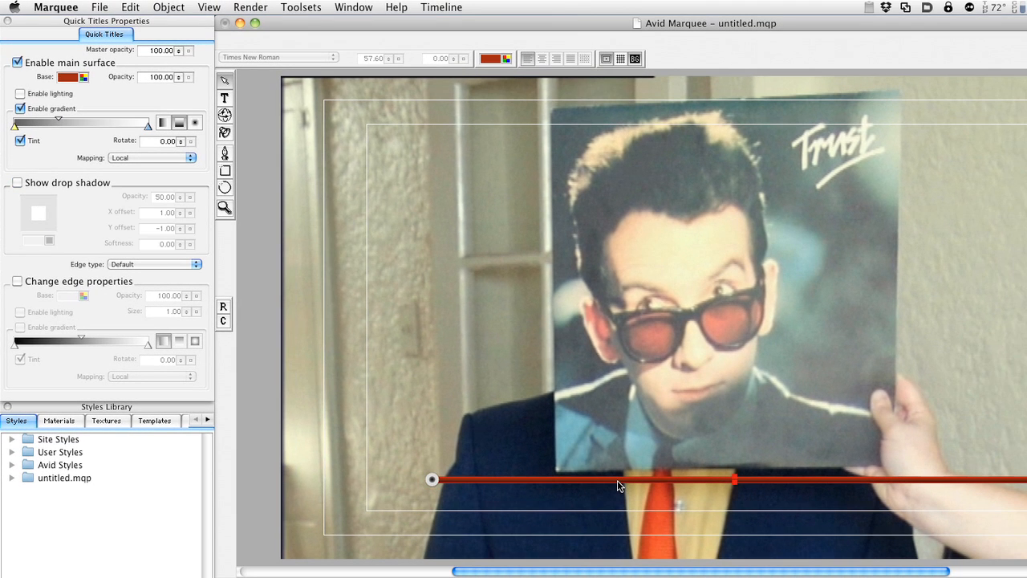
pyautogui.click(18, 183)
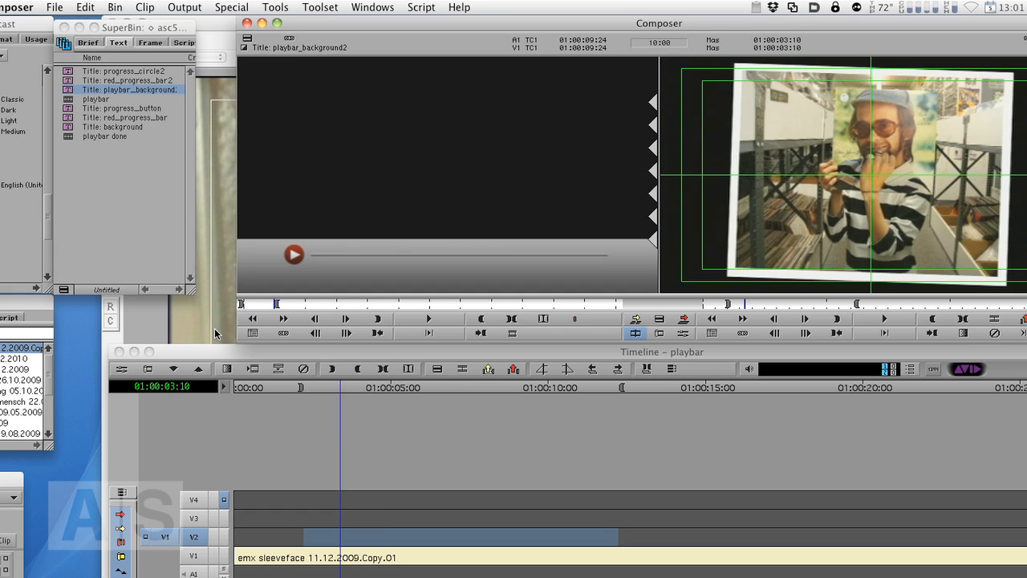
pyautogui.moveTo(321, 391)
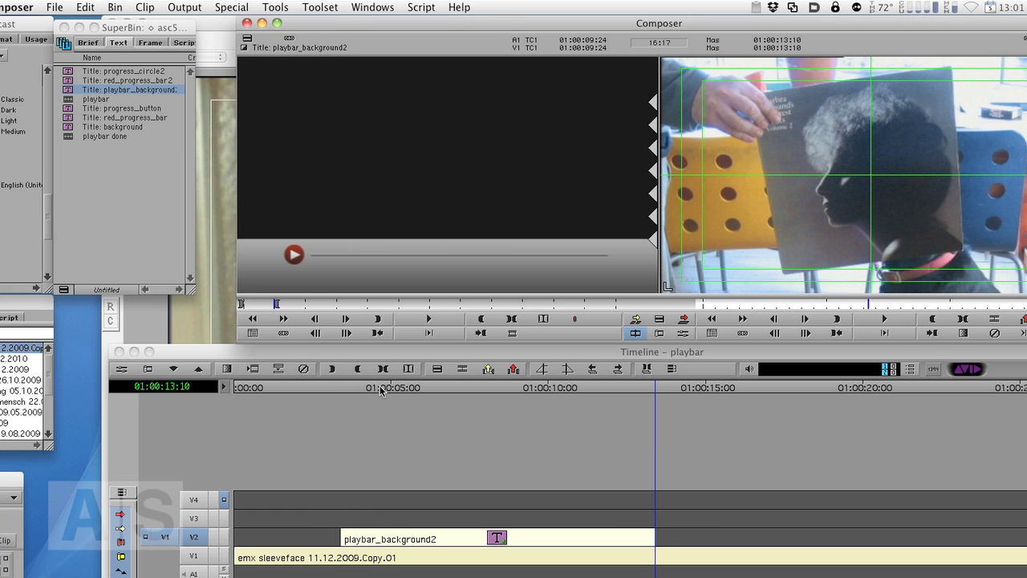
# Step: Load red_progress_bar2 from the bin and overwrite it onto its own video track over the sleeveface clip
pyautogui.click(340, 388)
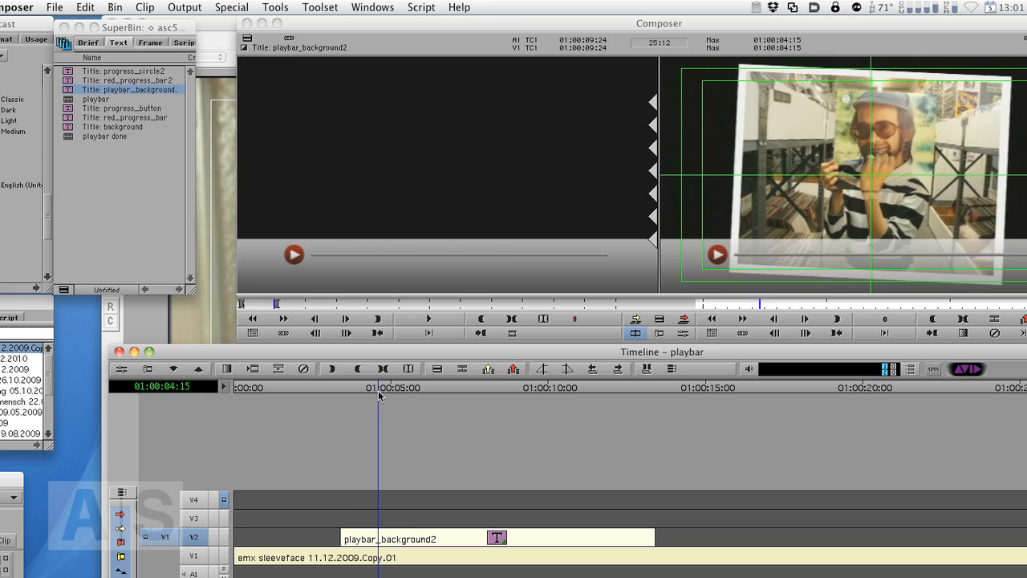
pyautogui.click(128, 81)
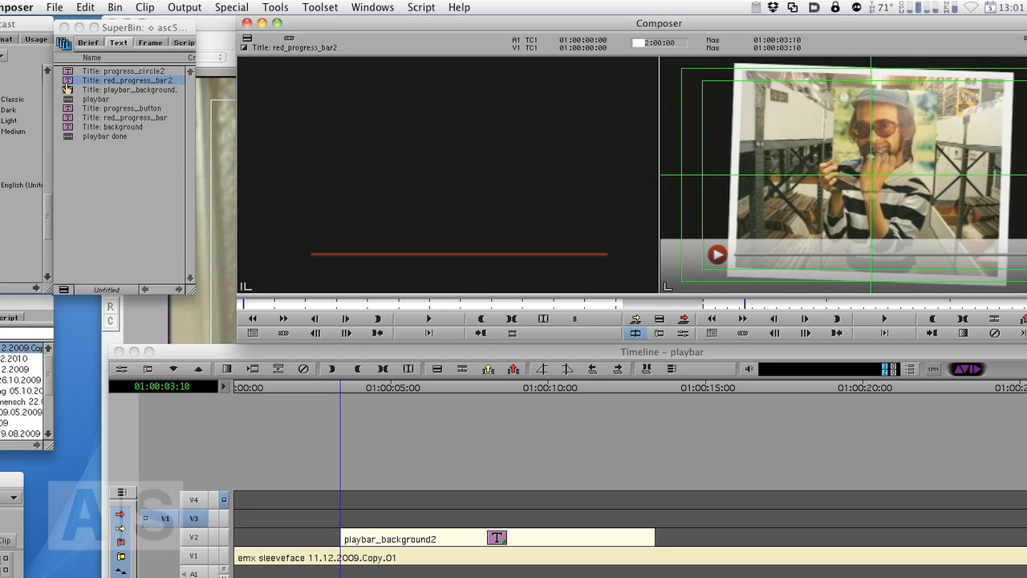
pyautogui.moveTo(437, 395)
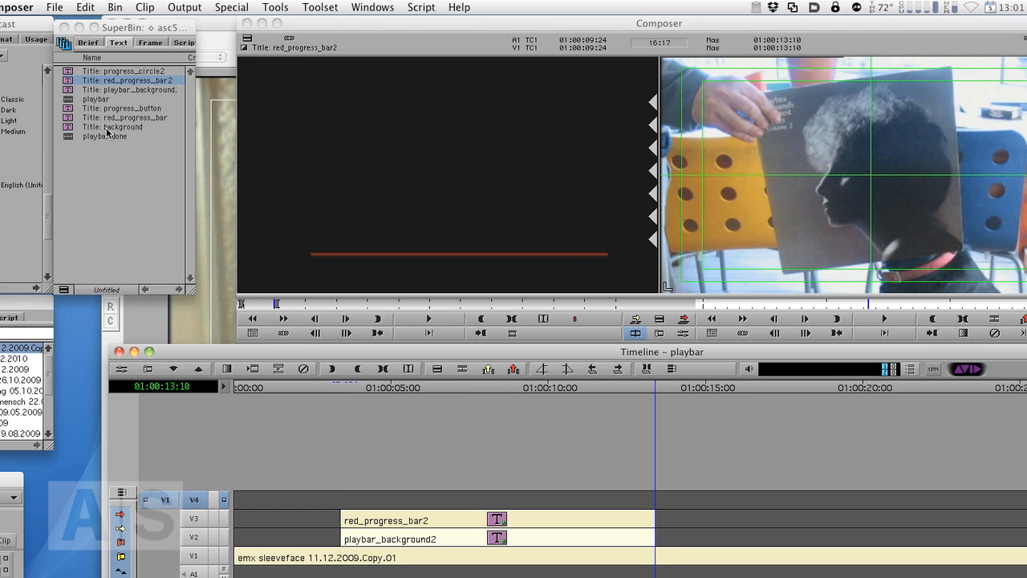
pyautogui.click(125, 71)
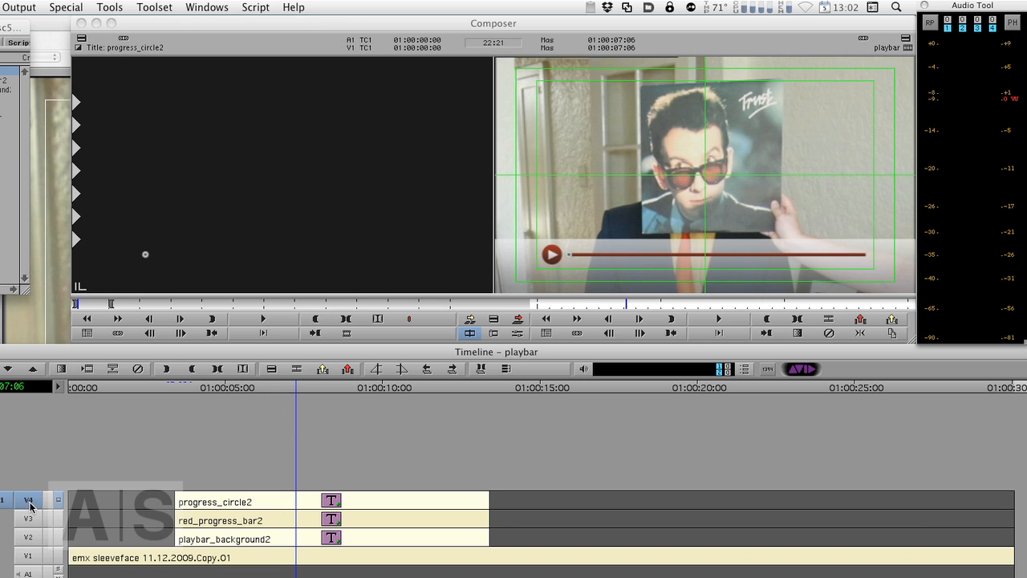
# Step: Set the Add Keyframe mode to Add To Open Groups and keyframe the title's crop parameters
pyautogui.click(29, 520)
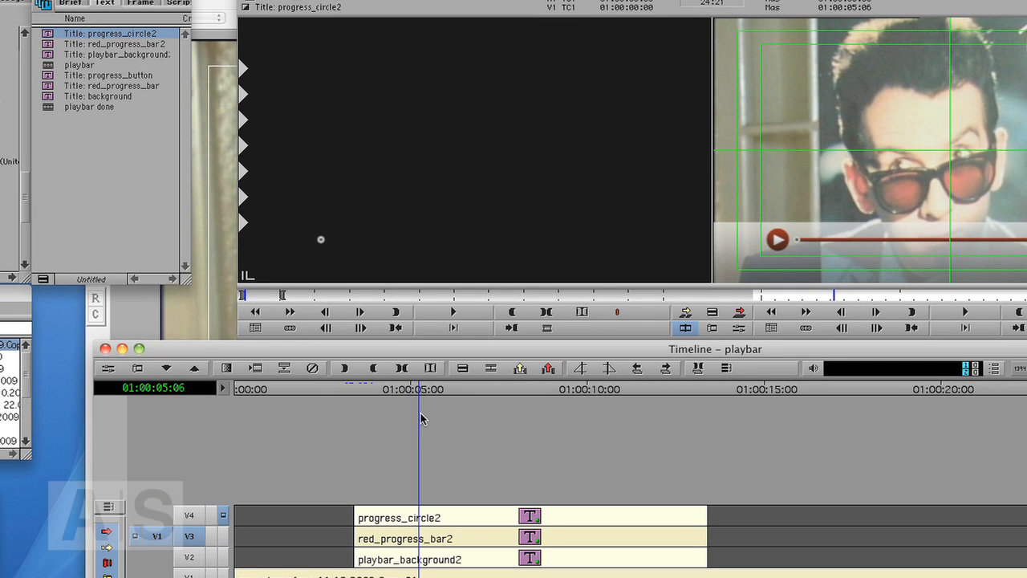
pyautogui.moveTo(109, 372)
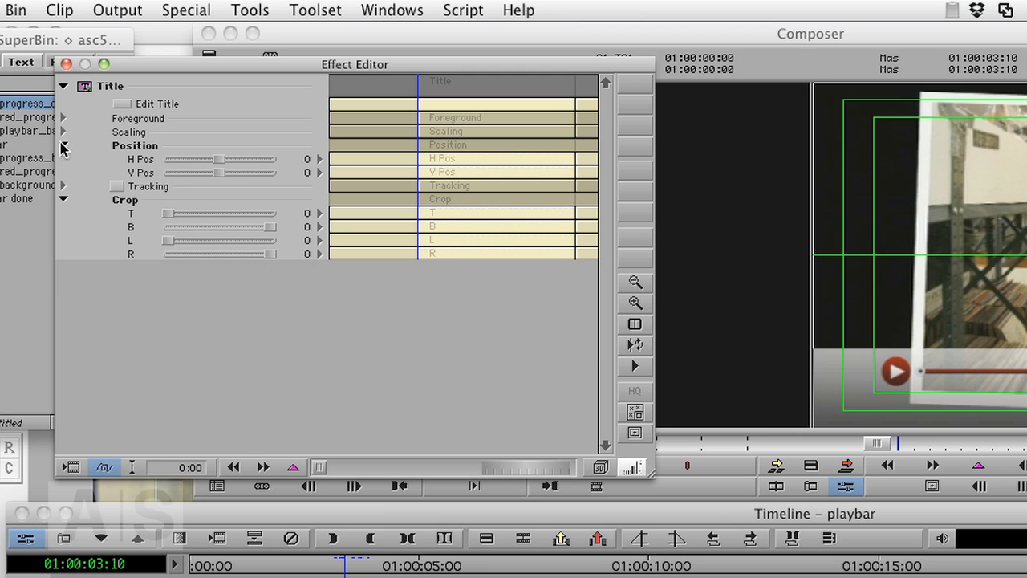
pyautogui.click(70, 144)
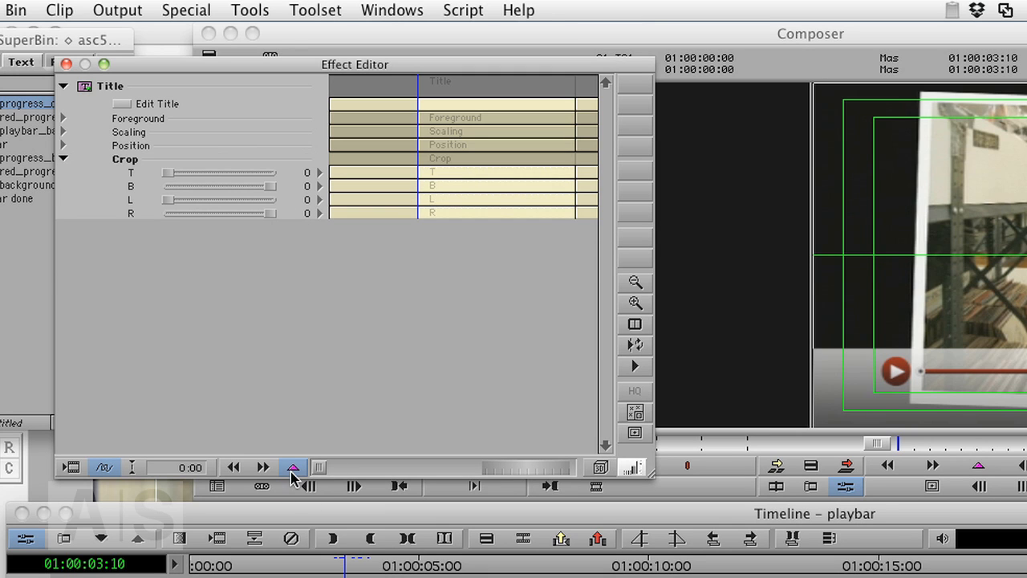
pyautogui.click(292, 465)
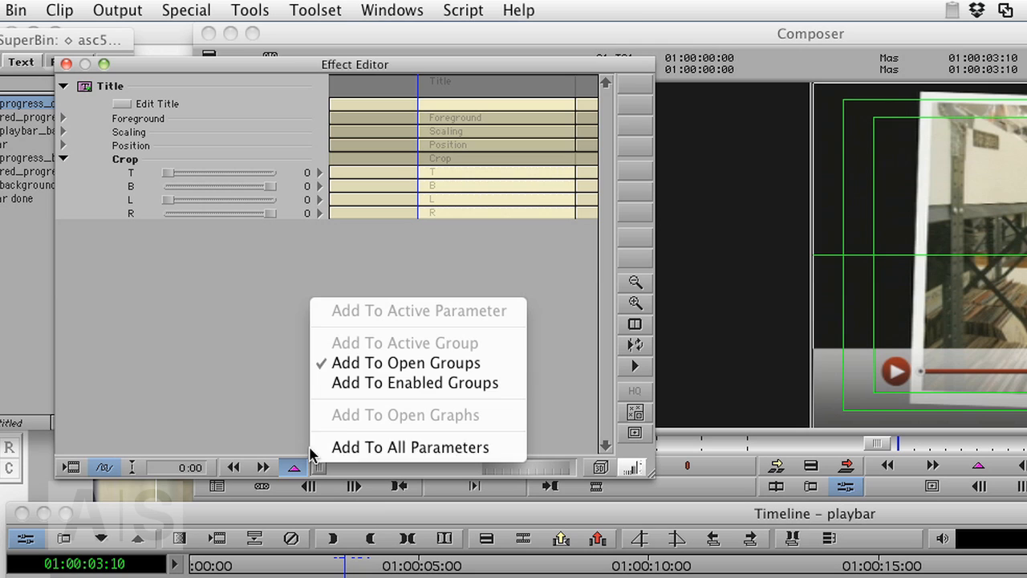
pyautogui.moveTo(121, 161)
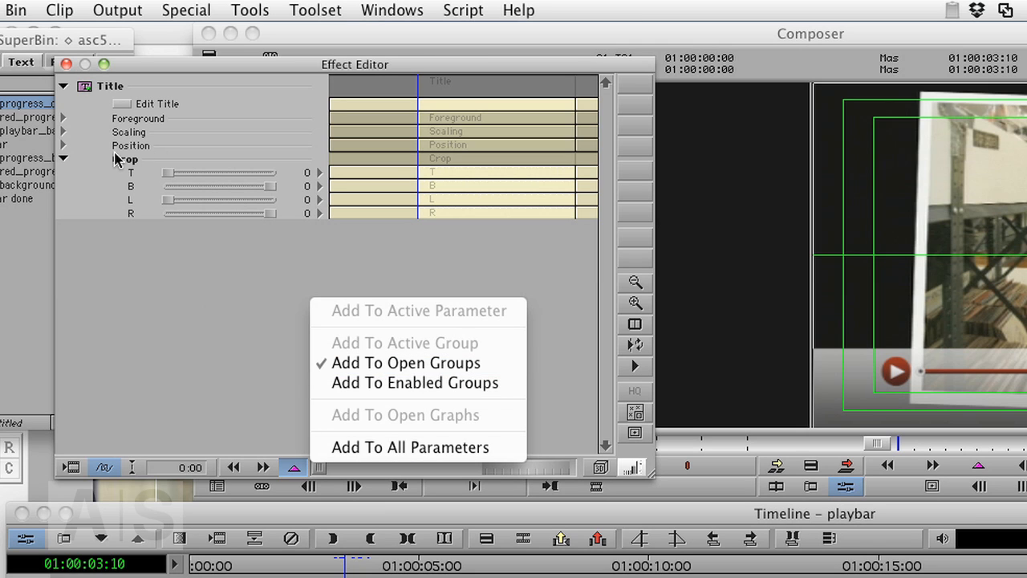
pyautogui.moveTo(388, 362)
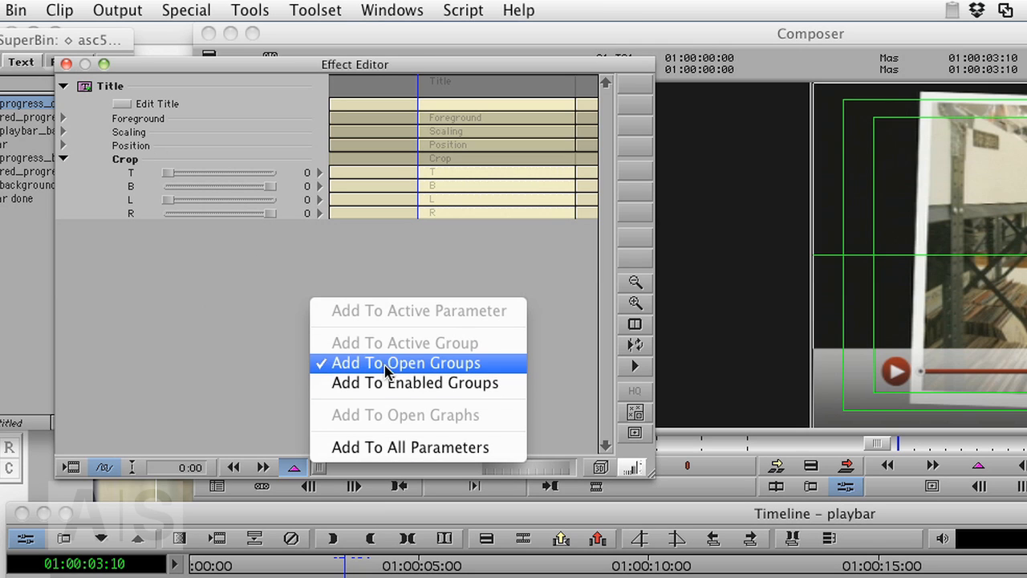
pyautogui.click(407, 363)
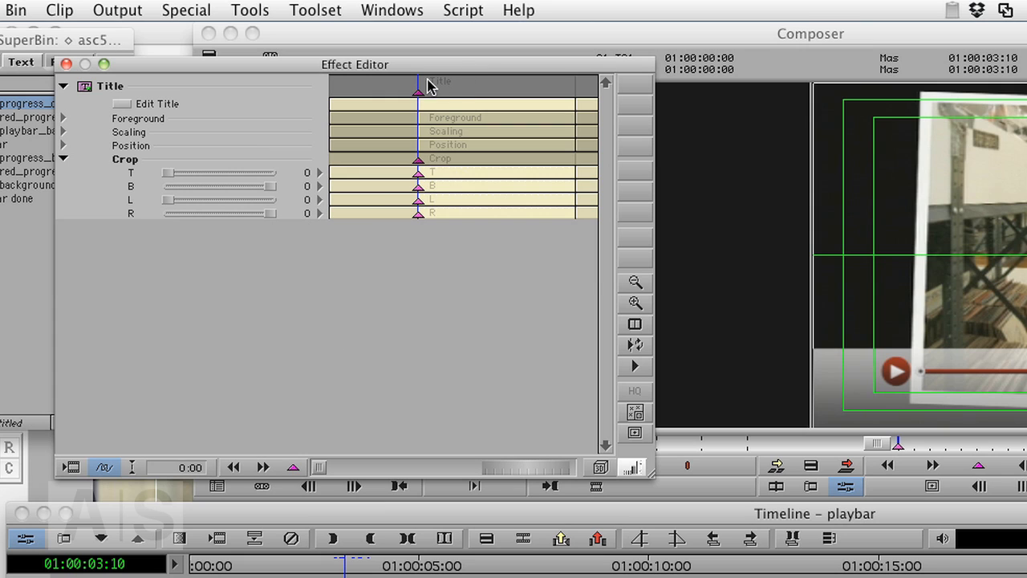
pyautogui.moveTo(632, 196)
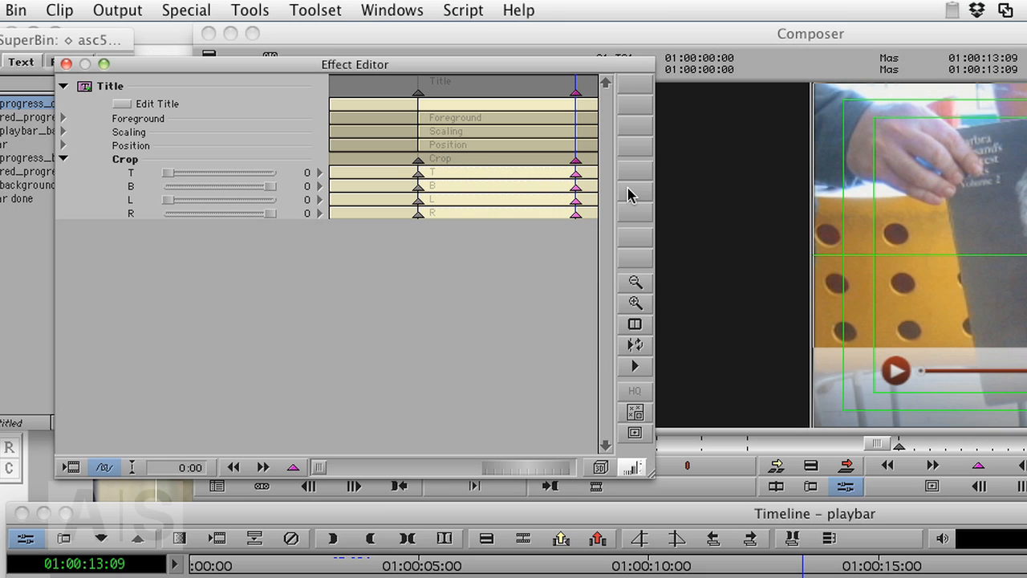
pyautogui.moveTo(417, 98)
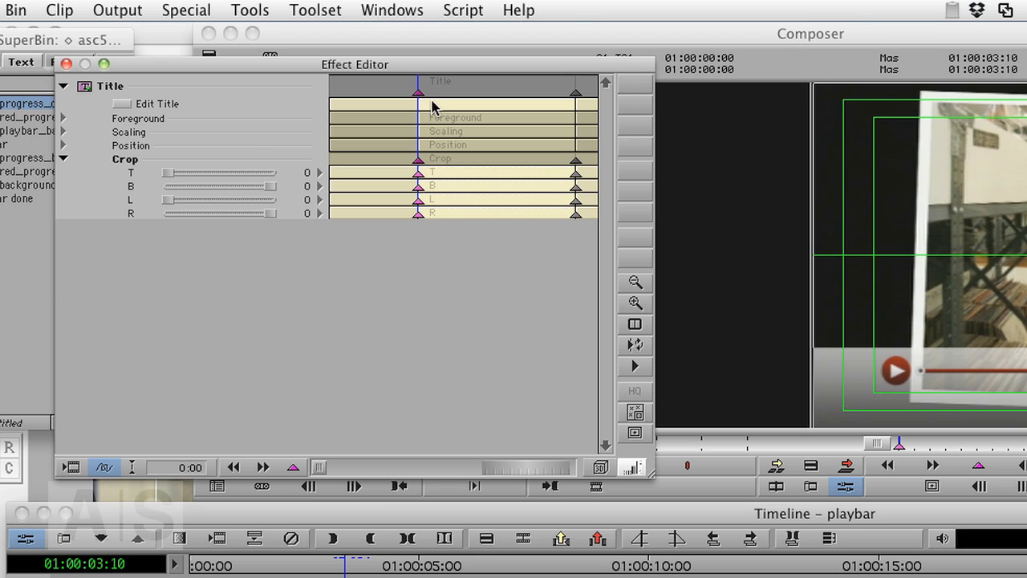
pyautogui.moveTo(523, 141)
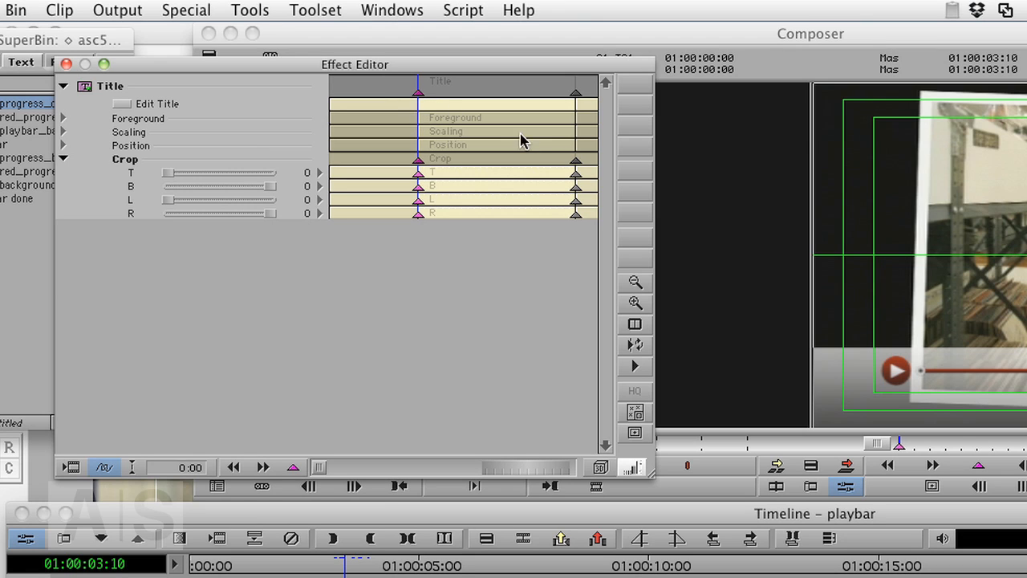
pyautogui.moveTo(491, 151)
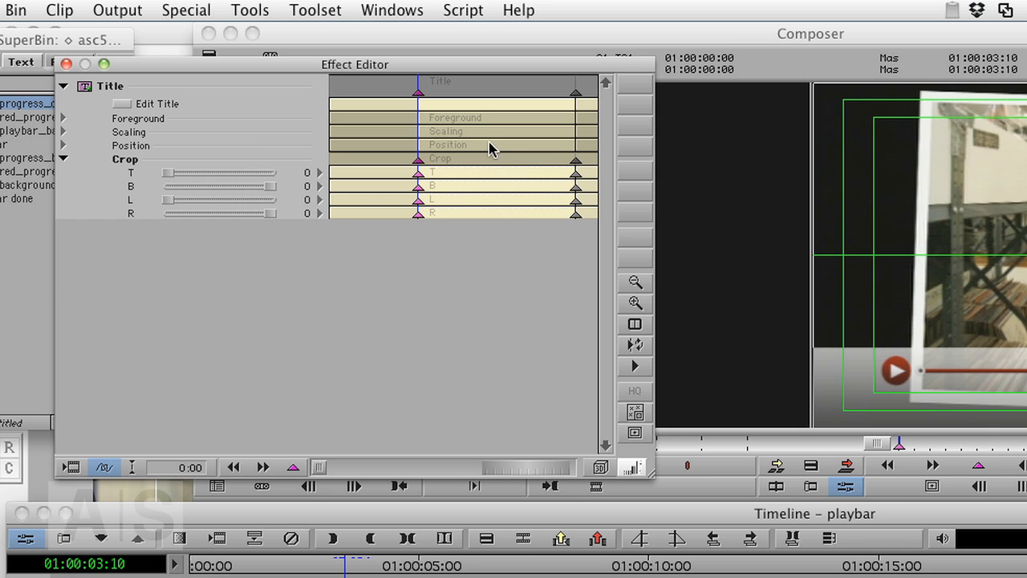
pyautogui.moveTo(269, 164)
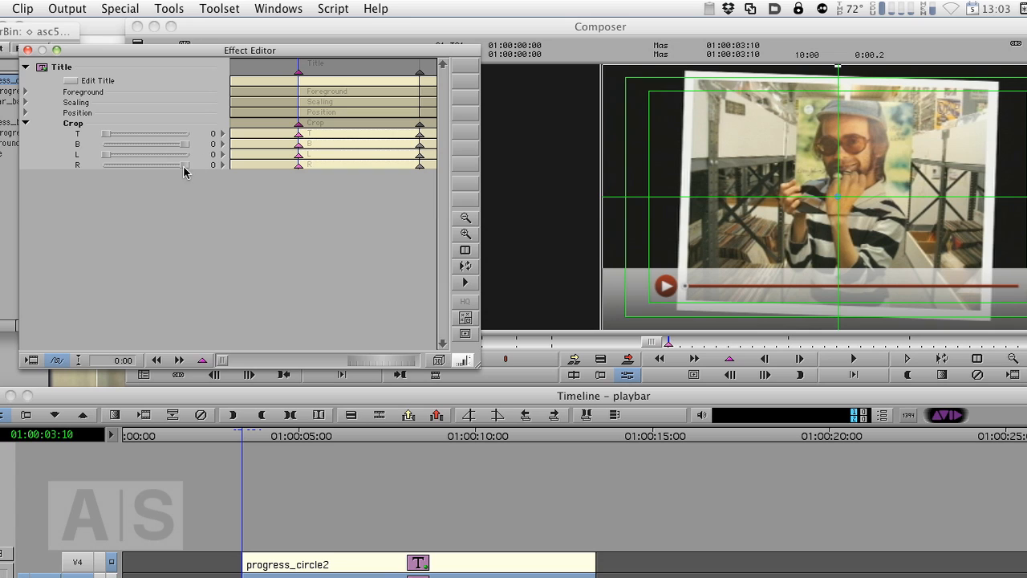
# Step: Drag Crop R to about -820 at the first keyframe so the red bar is hidden
pyautogui.moveTo(186, 166); pyautogui.dragTo(128, 165)
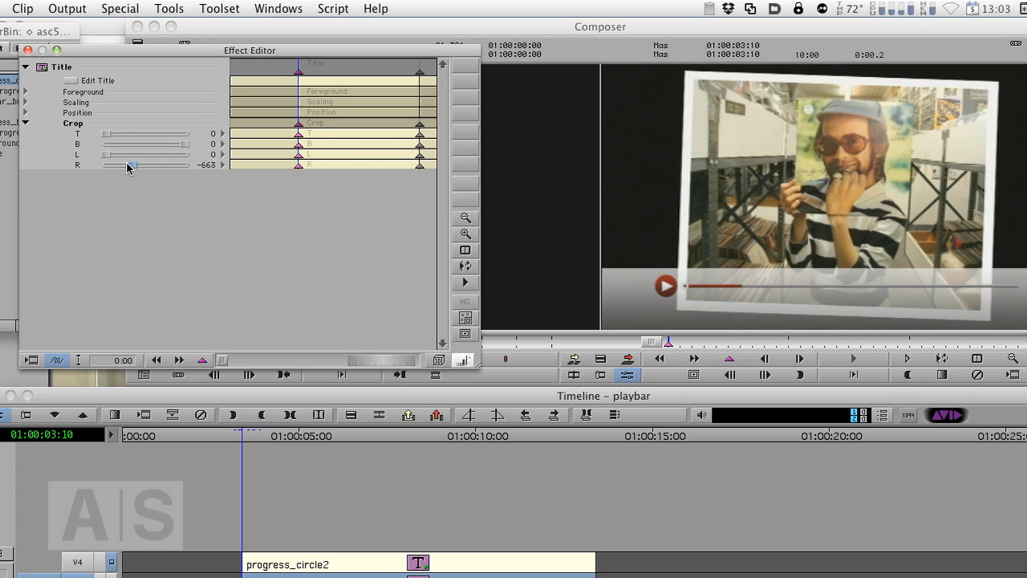
pyautogui.moveTo(132, 165); pyautogui.dragTo(118, 165)
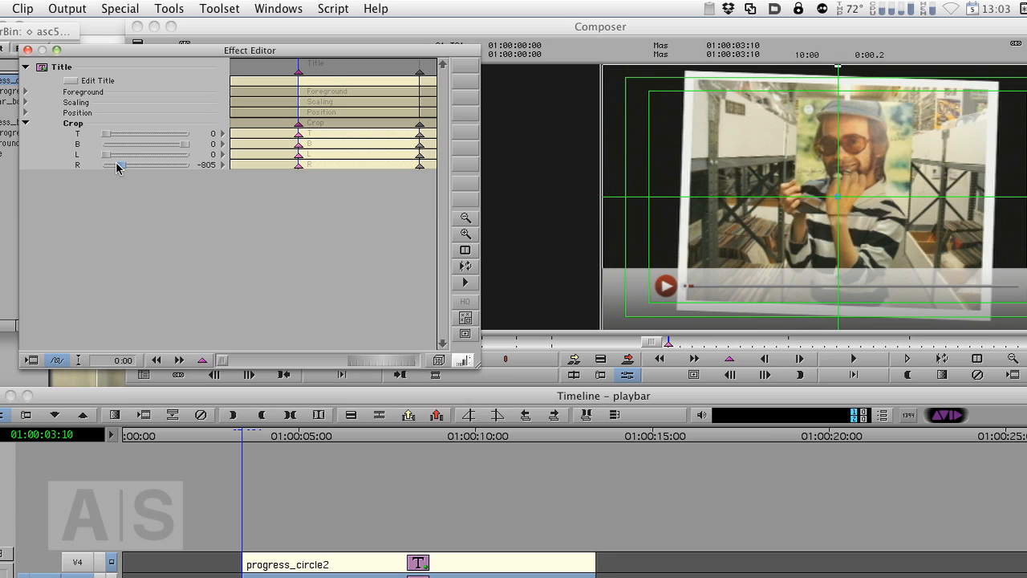
pyautogui.moveTo(121, 164); pyautogui.dragTo(119, 164)
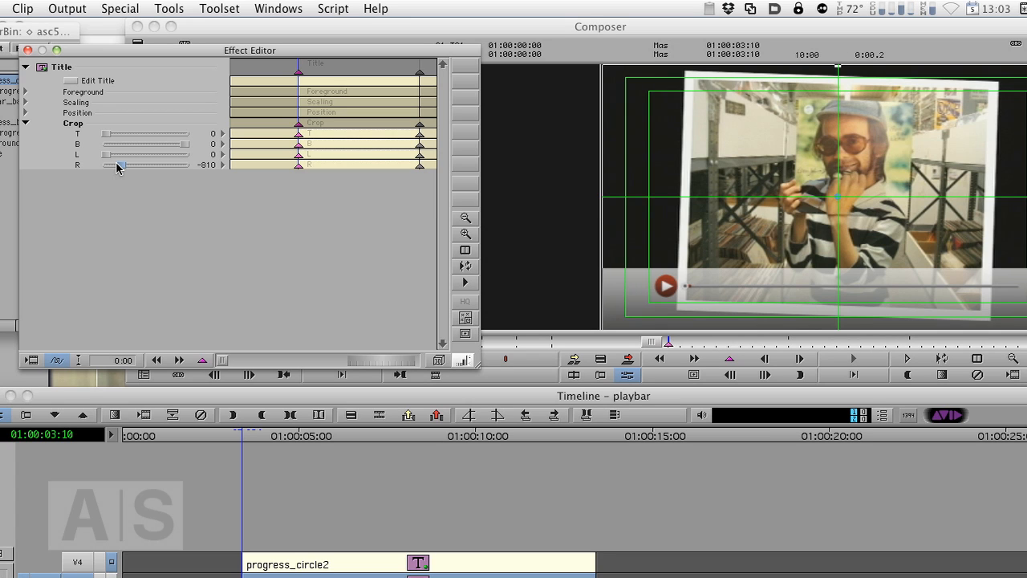
pyautogui.moveTo(119, 165); pyautogui.dragTo(112, 165)
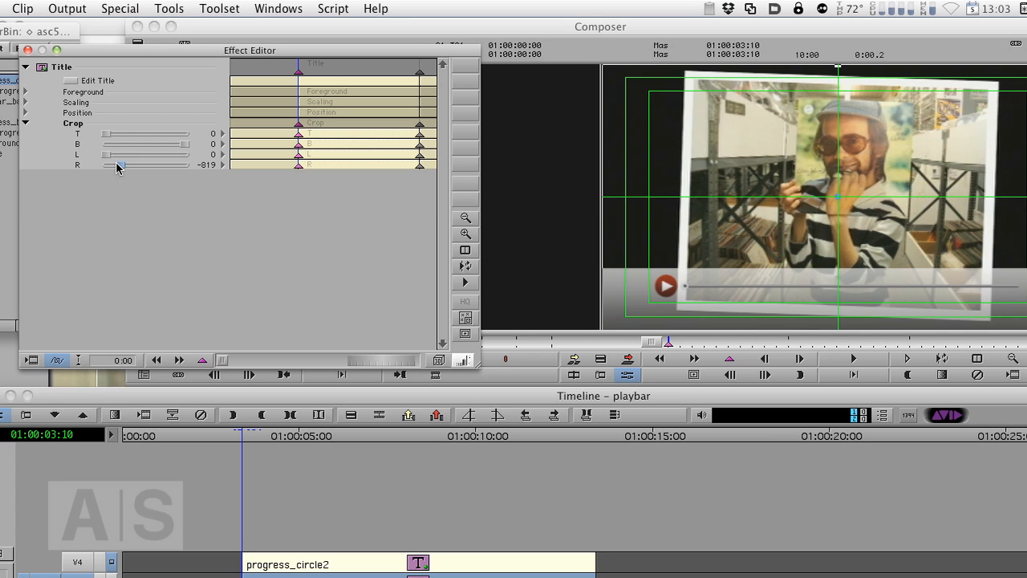
pyautogui.moveTo(121, 164); pyautogui.dragTo(118, 164)
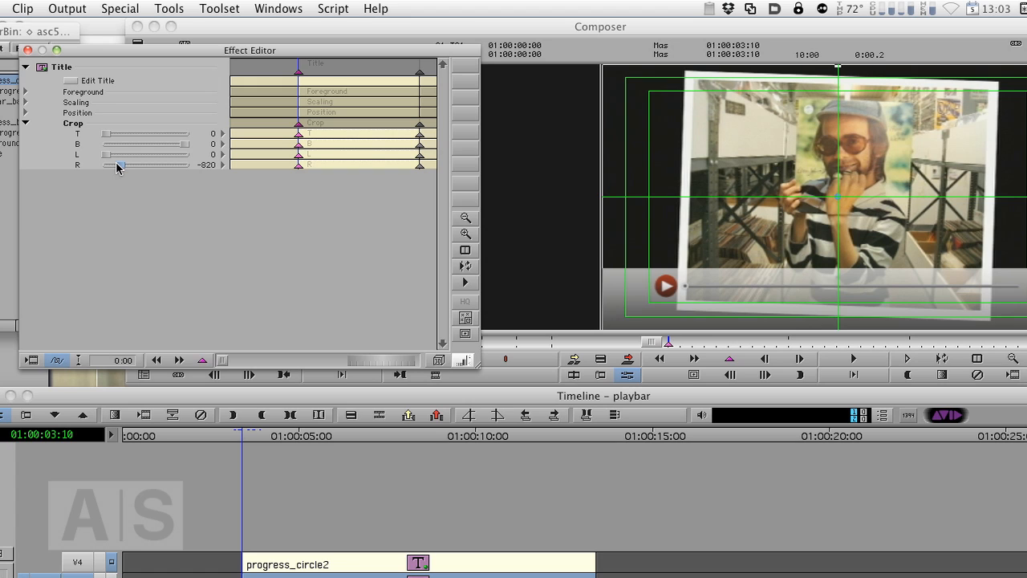
pyautogui.moveTo(463, 89)
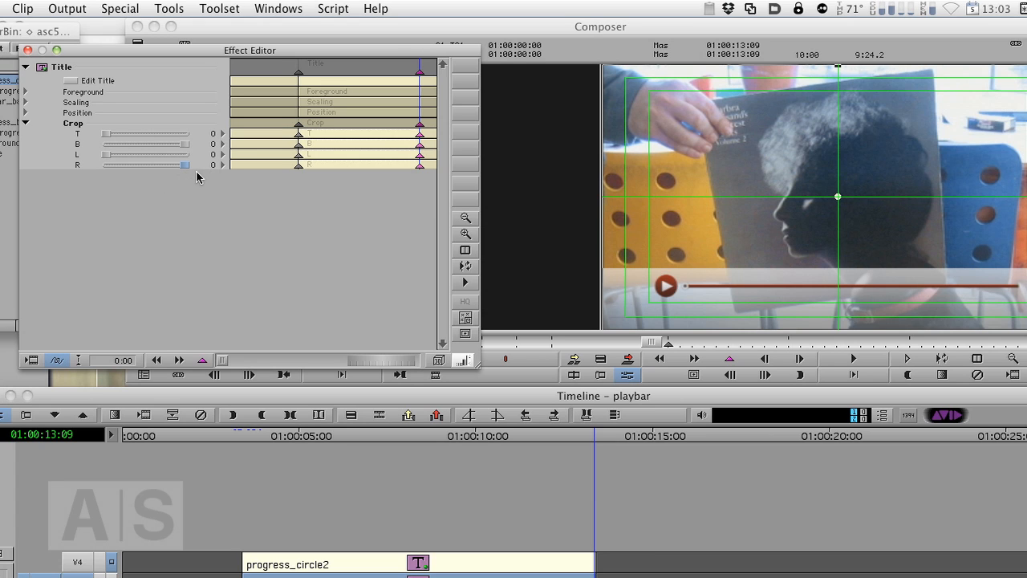
# Step: Set Crop R to about -119 at the last keyframe so the bar nearly fills the playbar
pyautogui.moveTo(185, 164); pyautogui.dragTo(170, 164)
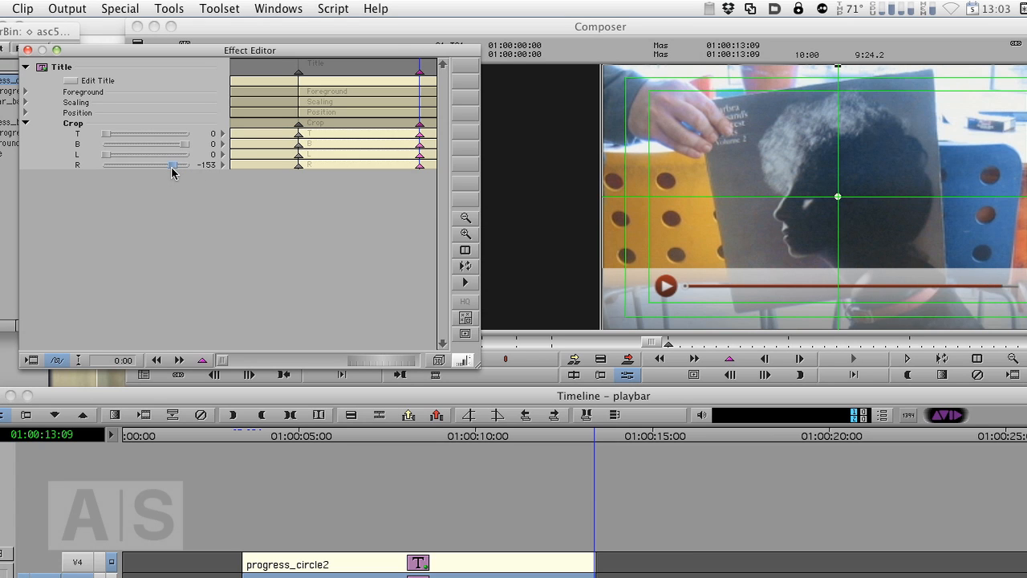
pyautogui.moveTo(170, 164); pyautogui.dragTo(169, 165)
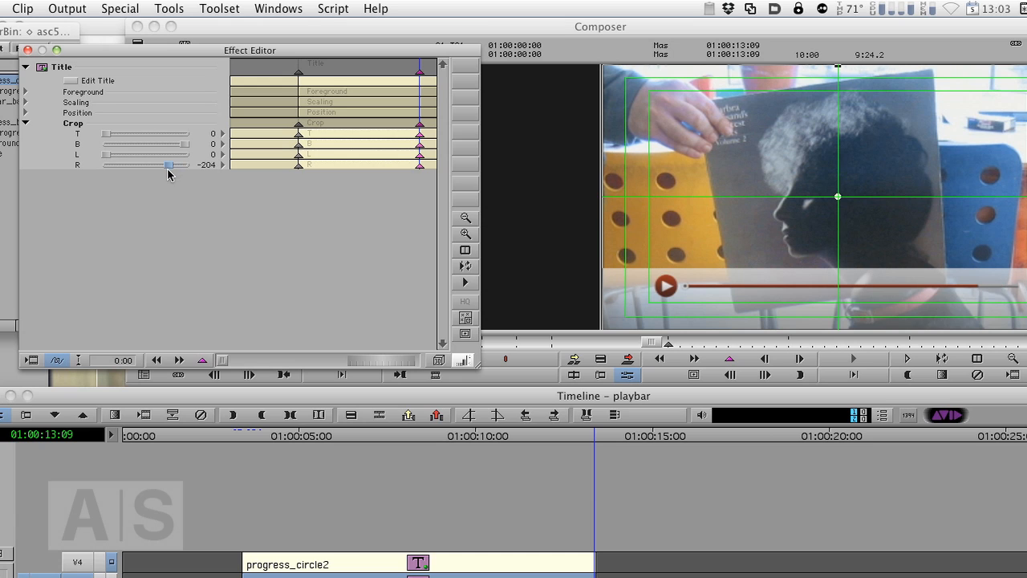
pyautogui.moveTo(167, 164); pyautogui.dragTo(170, 164)
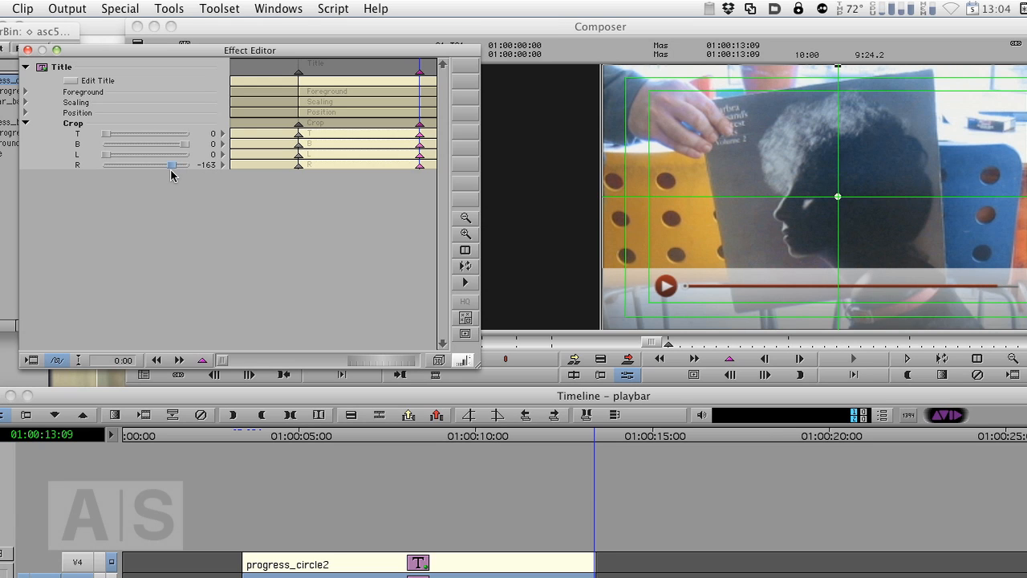
pyautogui.moveTo(173, 164); pyautogui.dragTo(176, 163)
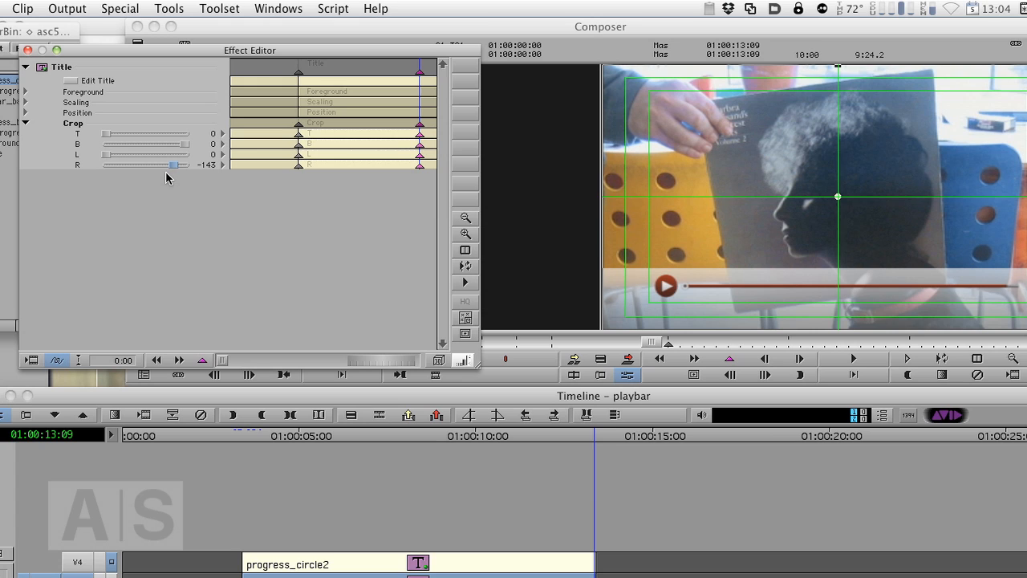
pyautogui.moveTo(148, 164); pyautogui.dragTo(177, 163)
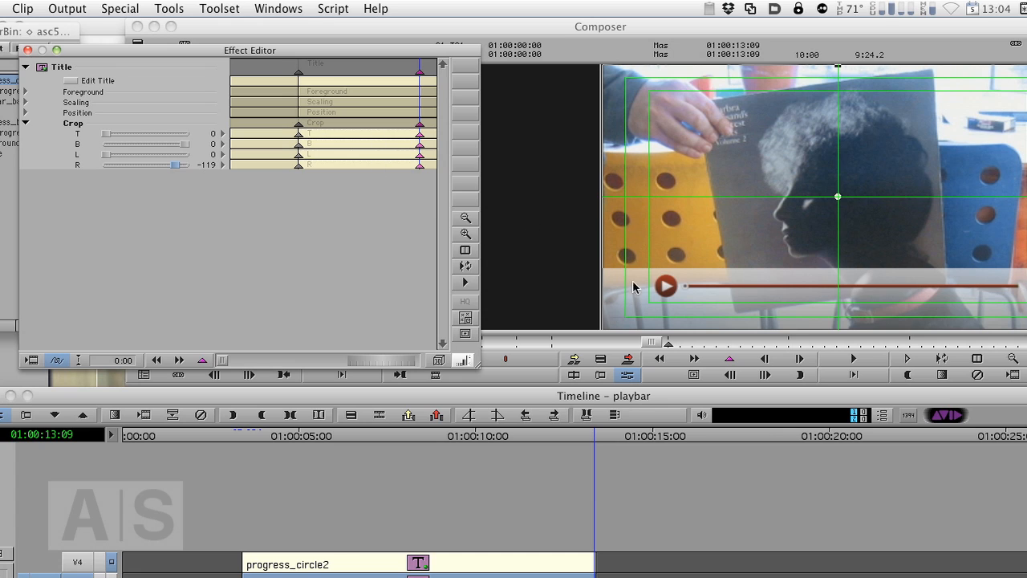
pyautogui.moveTo(645, 324)
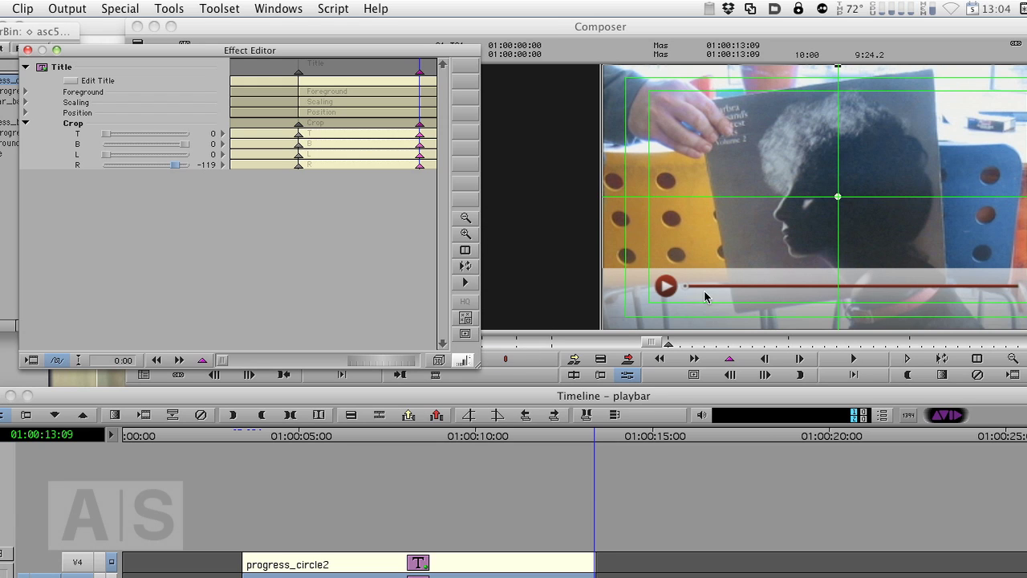
pyautogui.moveTo(1019, 292)
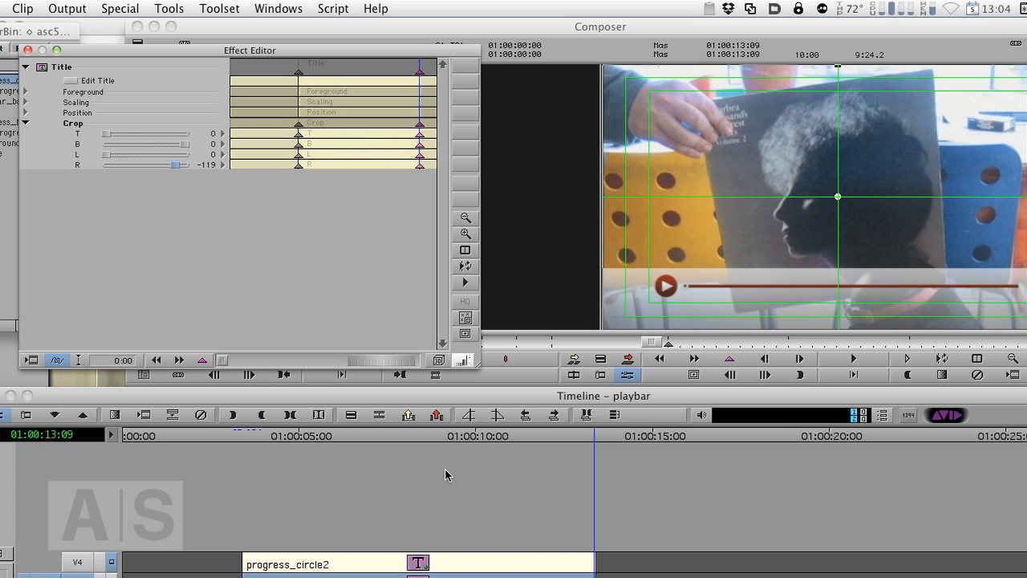
pyautogui.moveTo(385, 557)
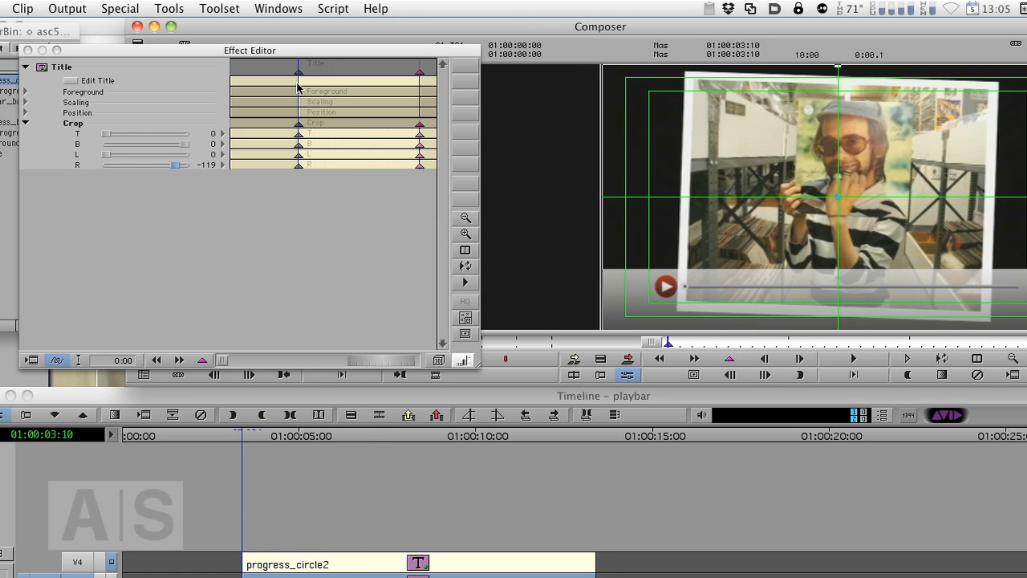
# Step: Select all the title's keyframes and switch their interpolation to Linear
pyautogui.moveTo(175, 164); pyautogui.dragTo(120, 164)
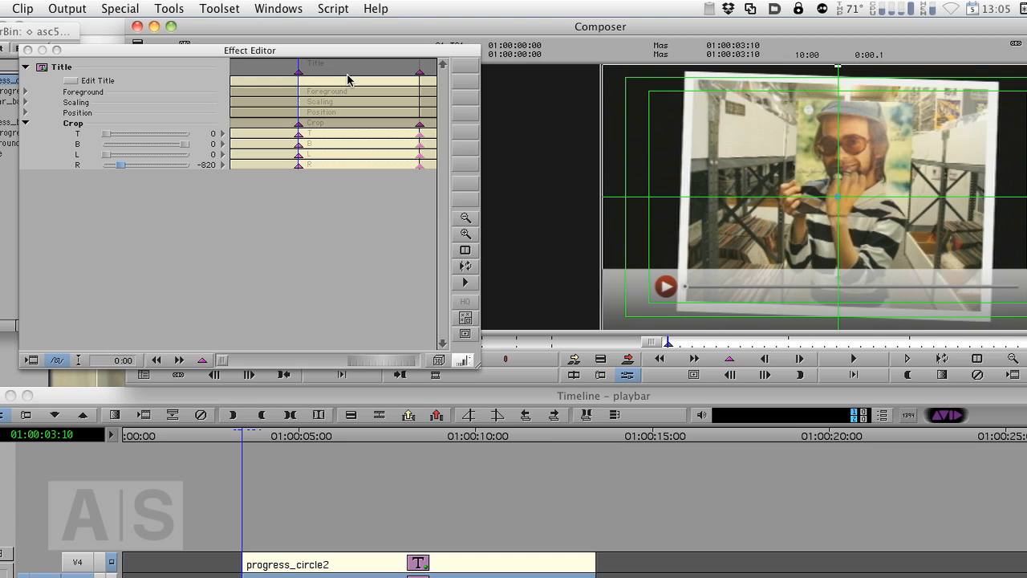
pyautogui.rightClick(349, 77)
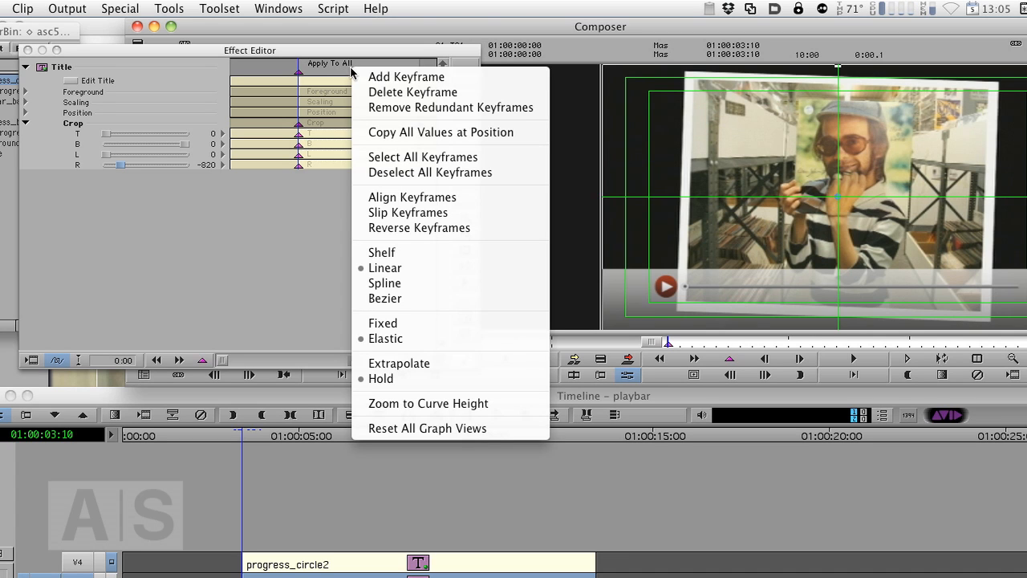
pyautogui.moveTo(385, 266)
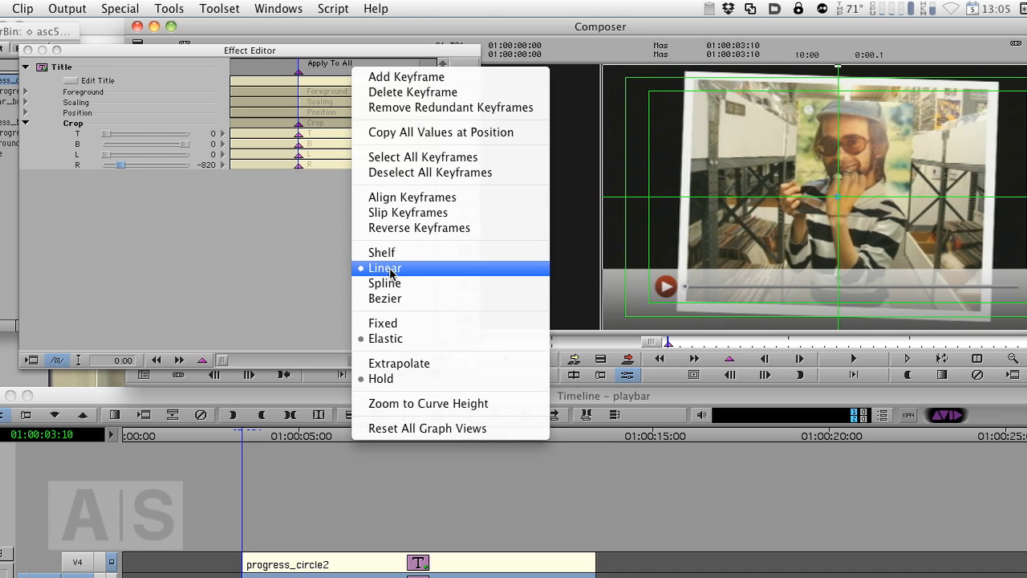
pyautogui.moveTo(321, 74)
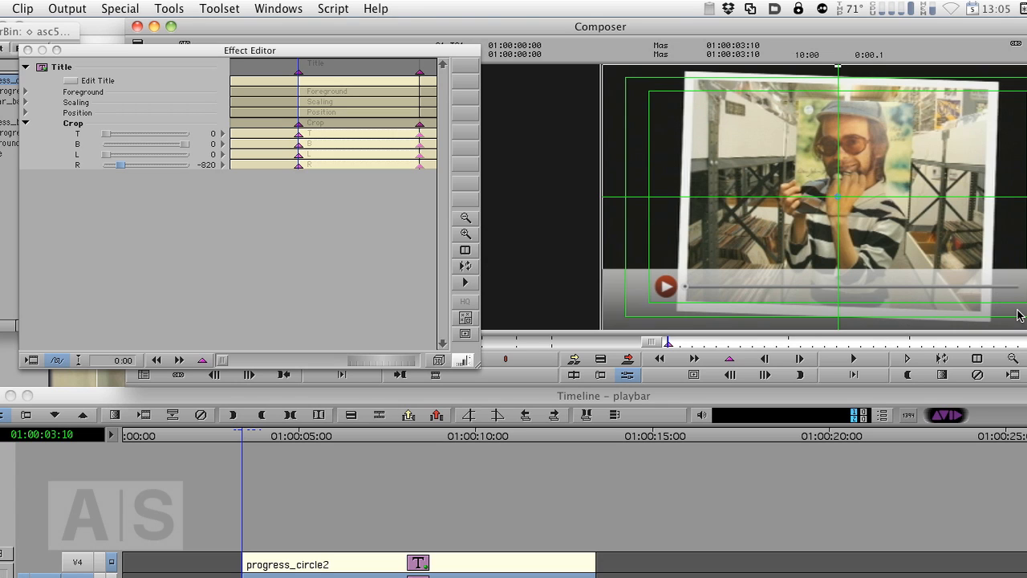
pyautogui.moveTo(874, 312)
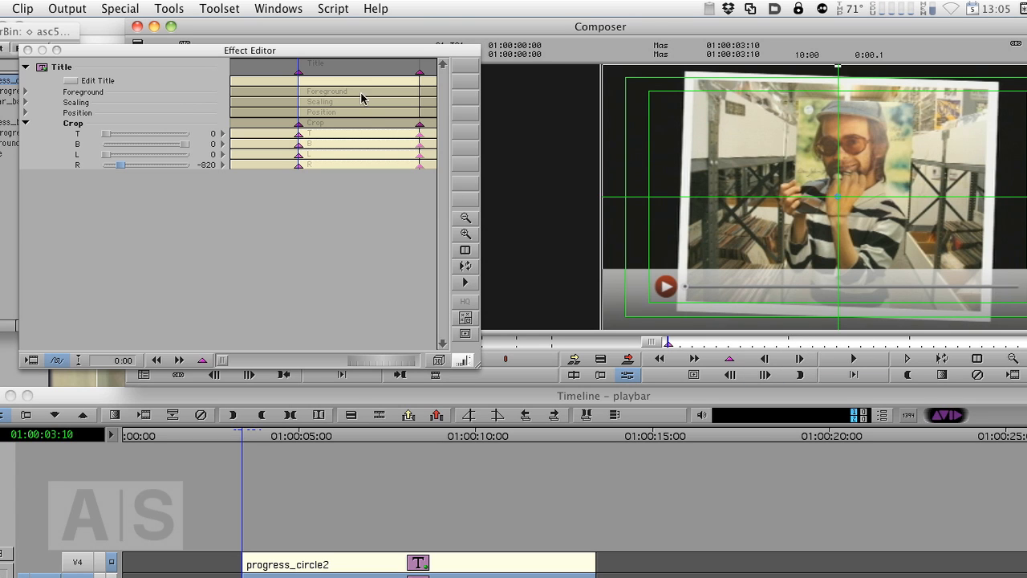
pyautogui.rightClick(361, 96)
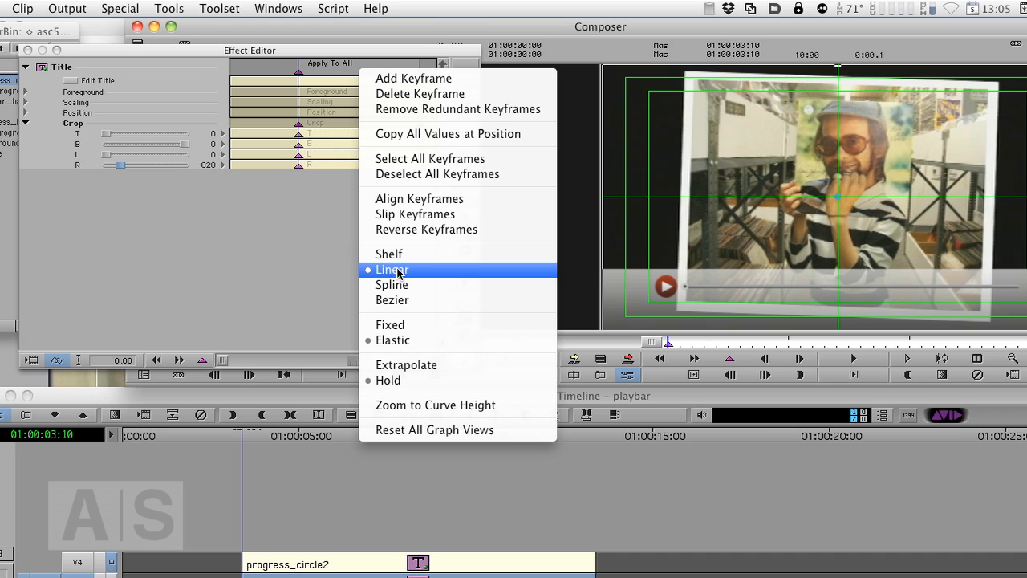
pyautogui.moveTo(393, 340)
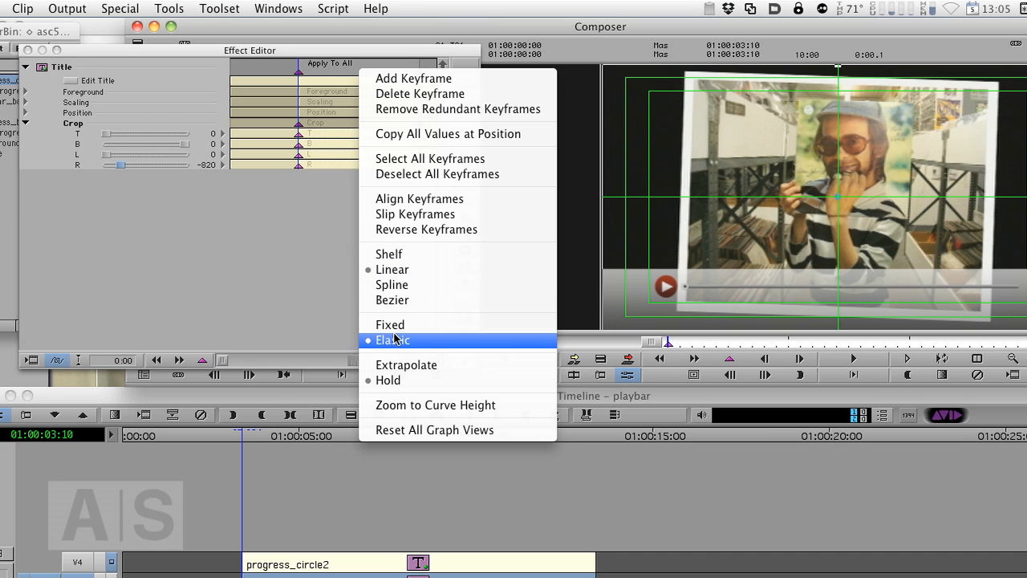
pyautogui.moveTo(401, 349)
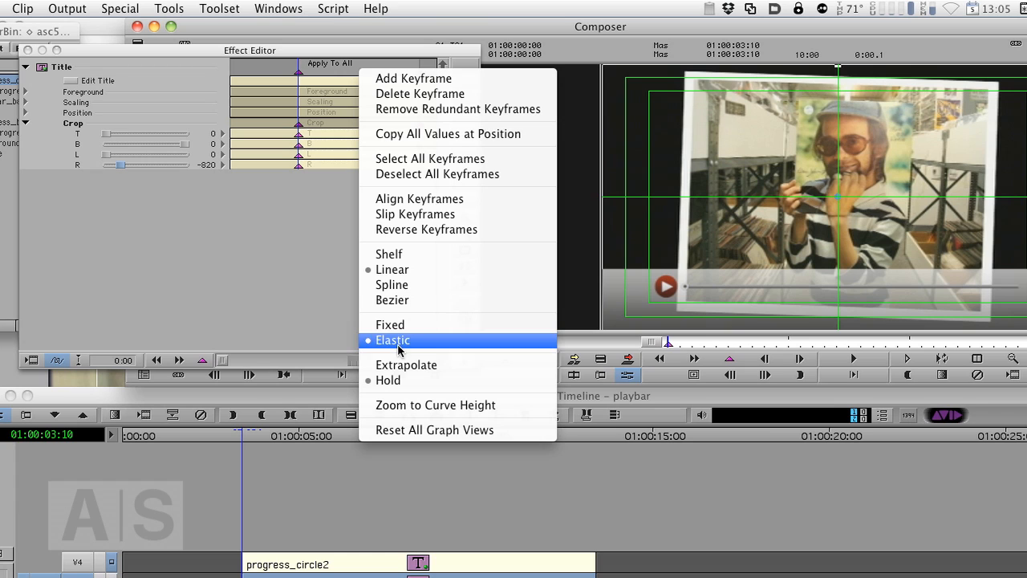
pyautogui.moveTo(367, 345)
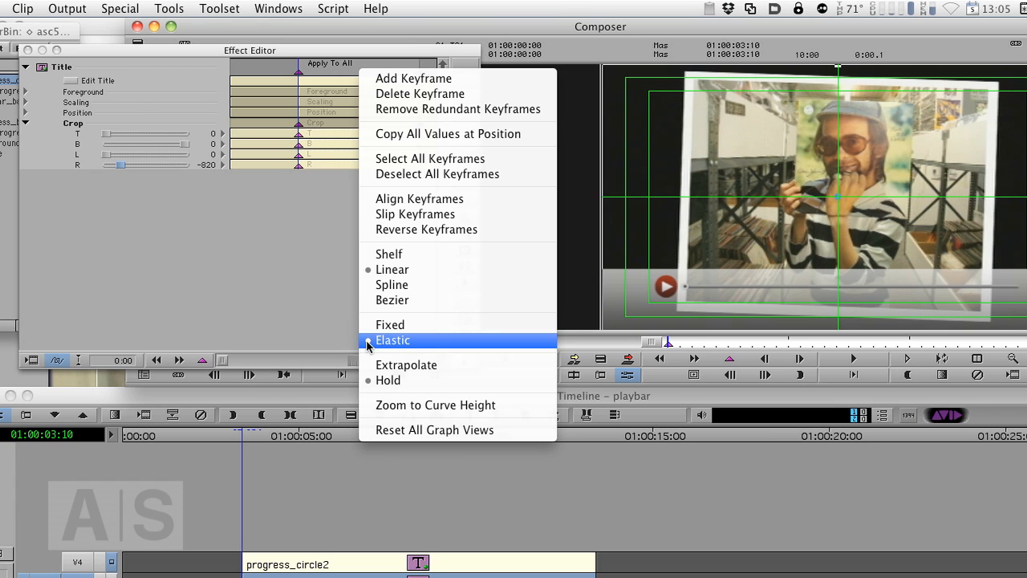
pyautogui.moveTo(392, 286)
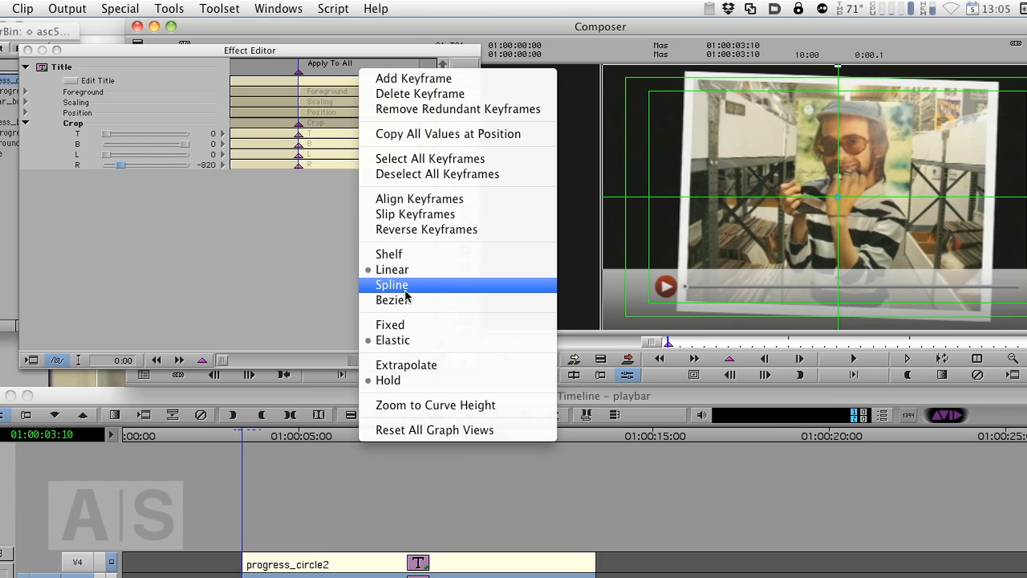
pyautogui.moveTo(420, 295)
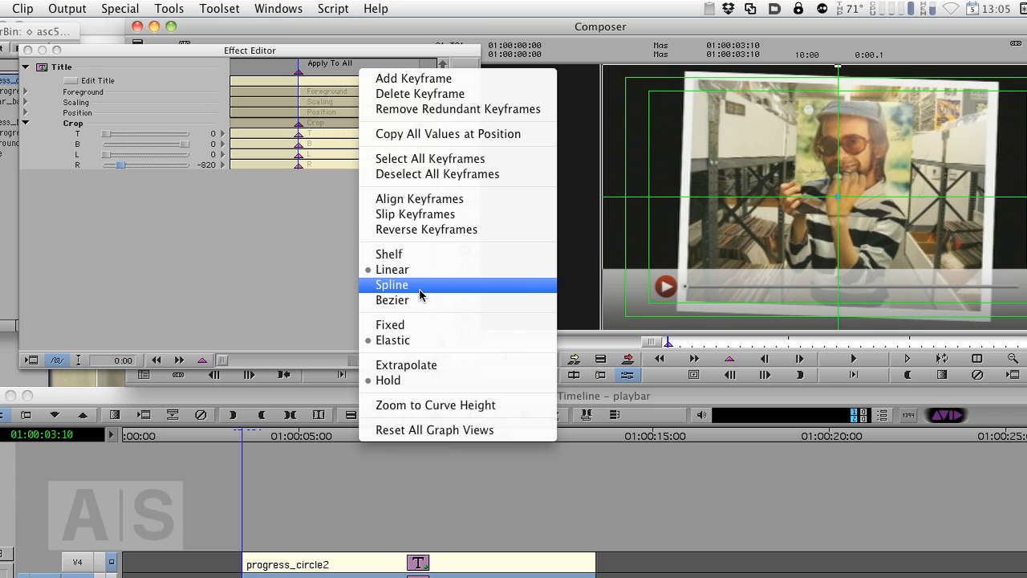
pyautogui.moveTo(410, 270)
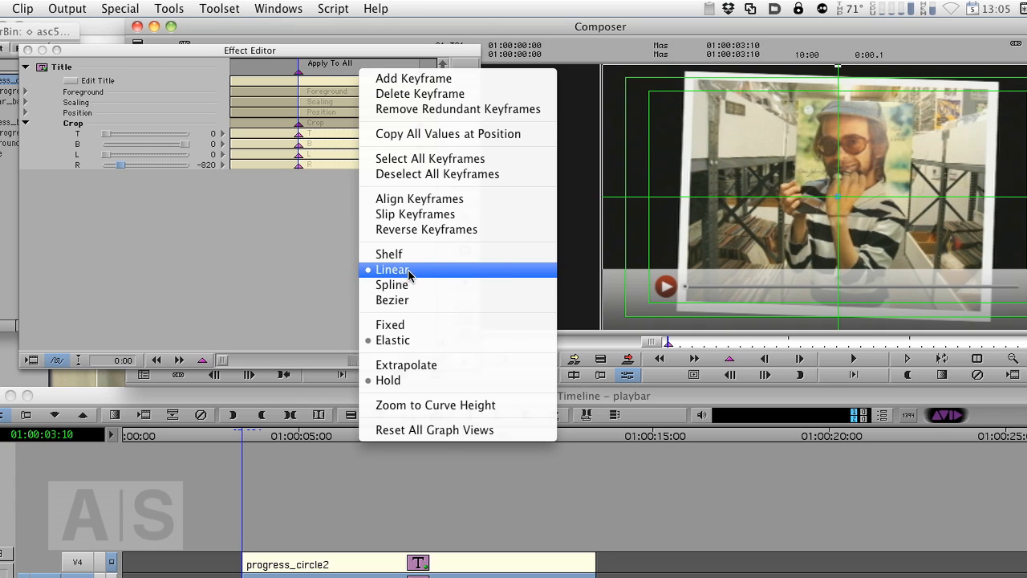
pyautogui.click(391, 270)
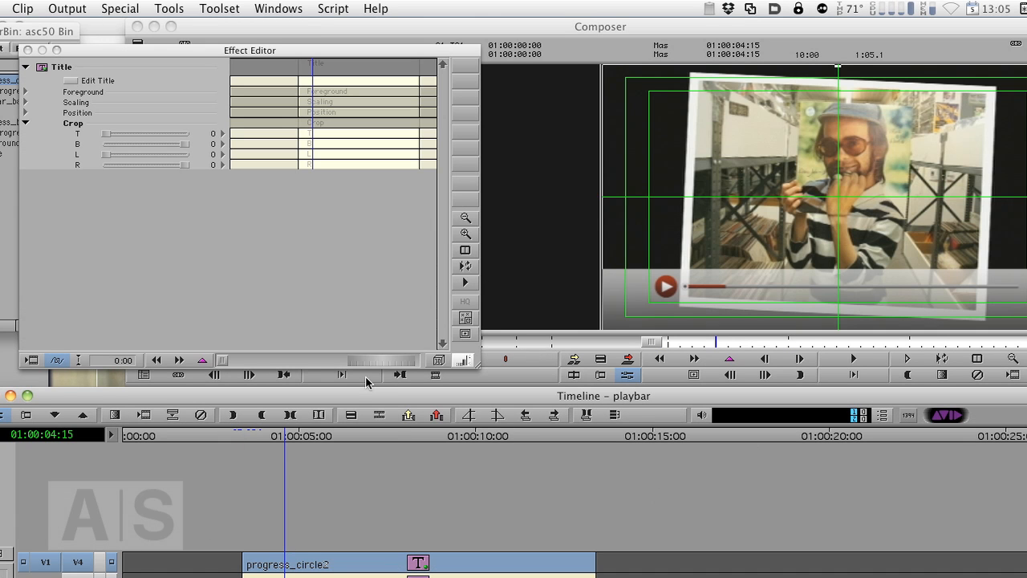
pyautogui.moveTo(324, 87)
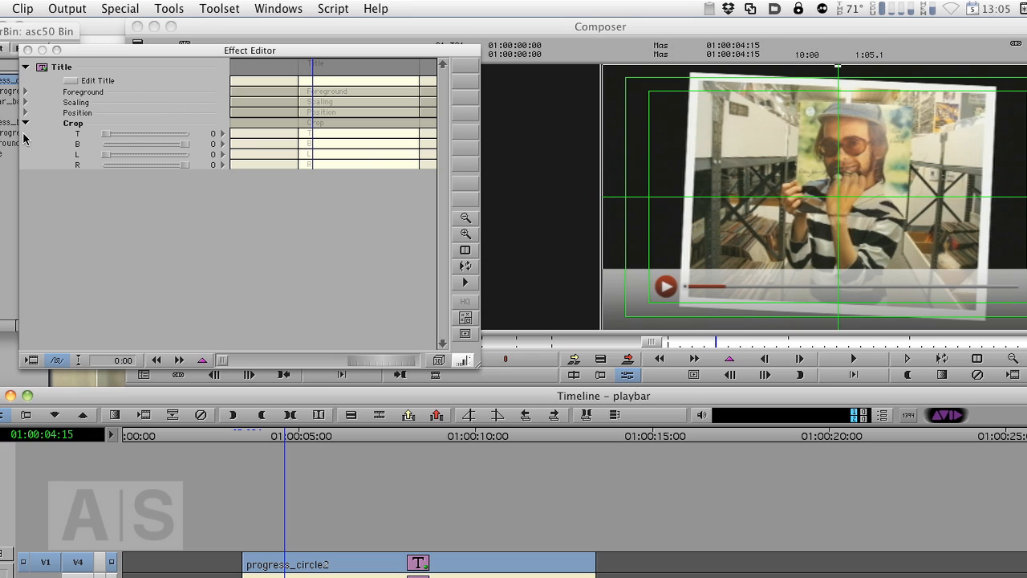
# Step: Collapse the Crop group and expand the Position parameters in the Effect Editor
pyautogui.click(28, 122)
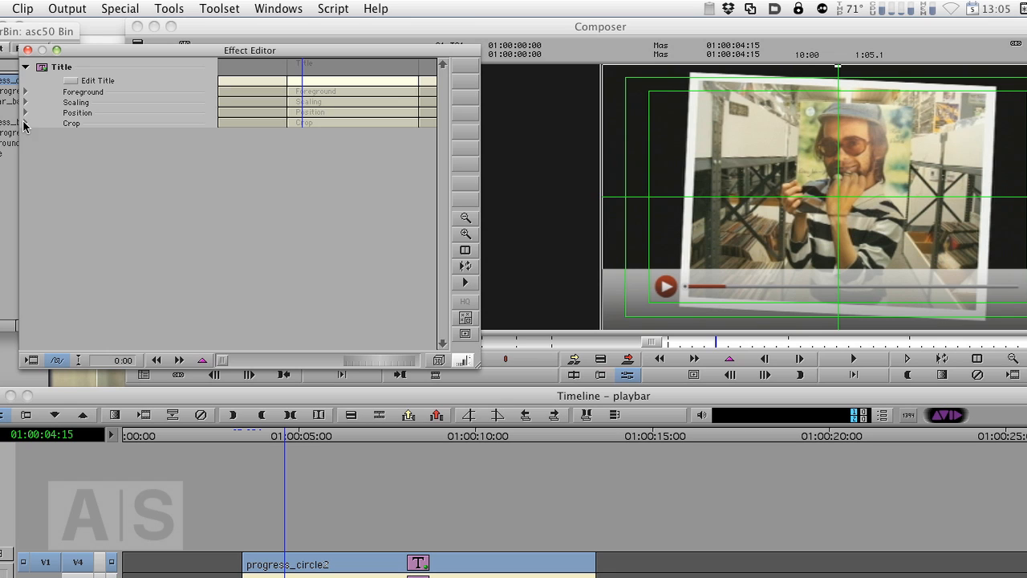
pyautogui.click(27, 112)
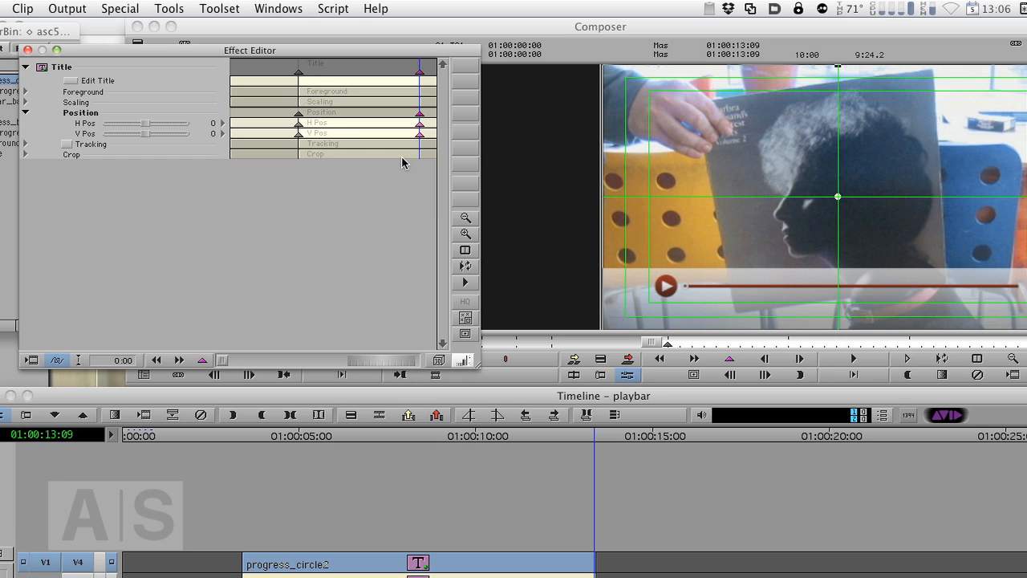
pyautogui.moveTo(766, 311)
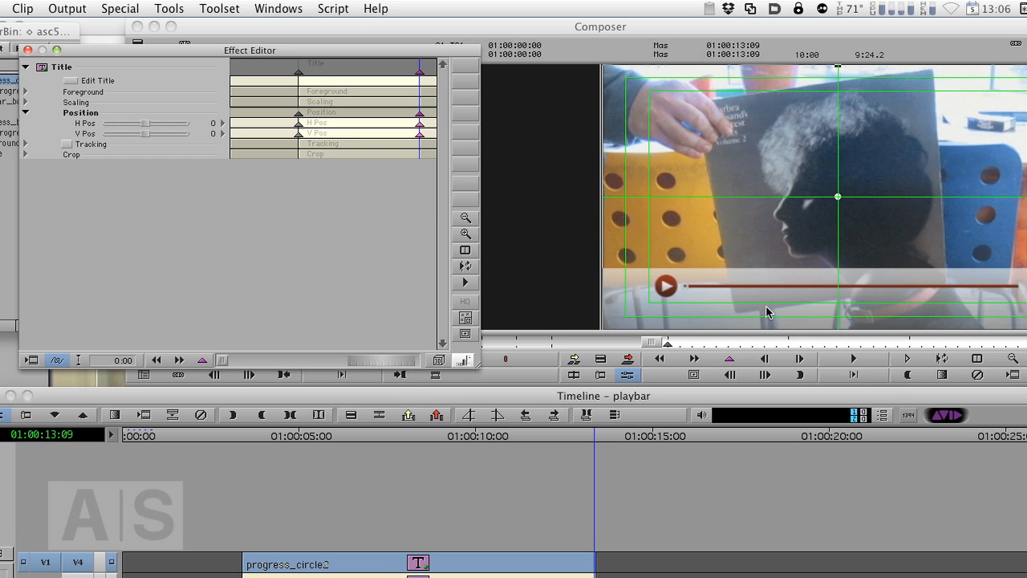
pyautogui.moveTo(124, 139)
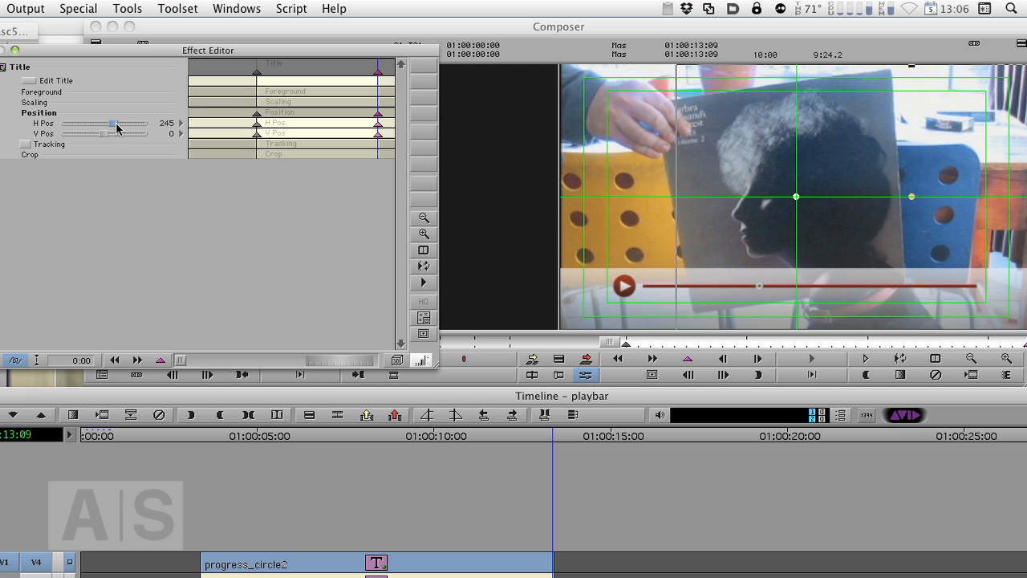
# Step: Raise the play button's Position H Pos at the end keyframe to about 784
pyautogui.moveTo(111, 123); pyautogui.dragTo(132, 124)
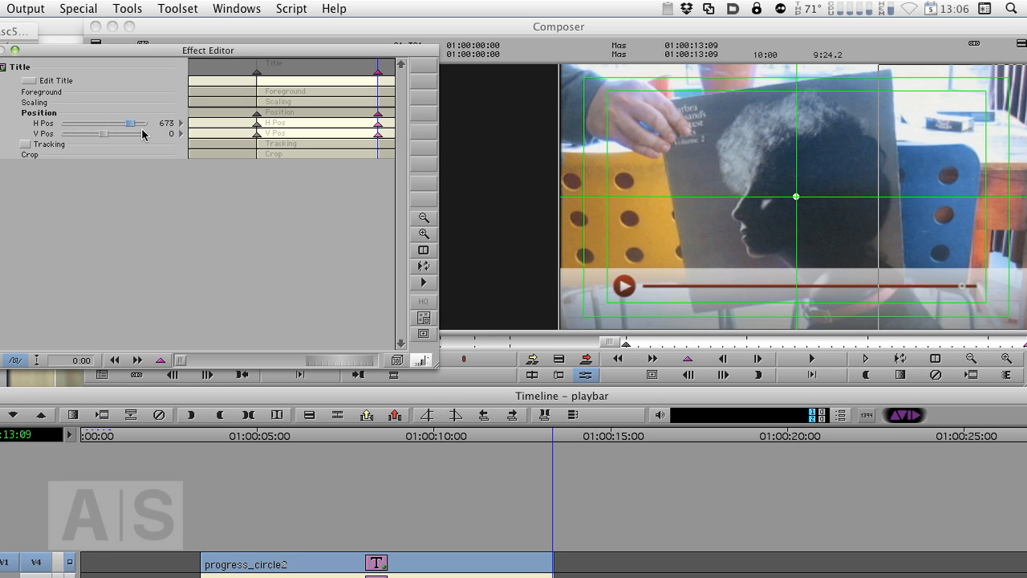
pyautogui.moveTo(130, 122); pyautogui.dragTo(135, 122)
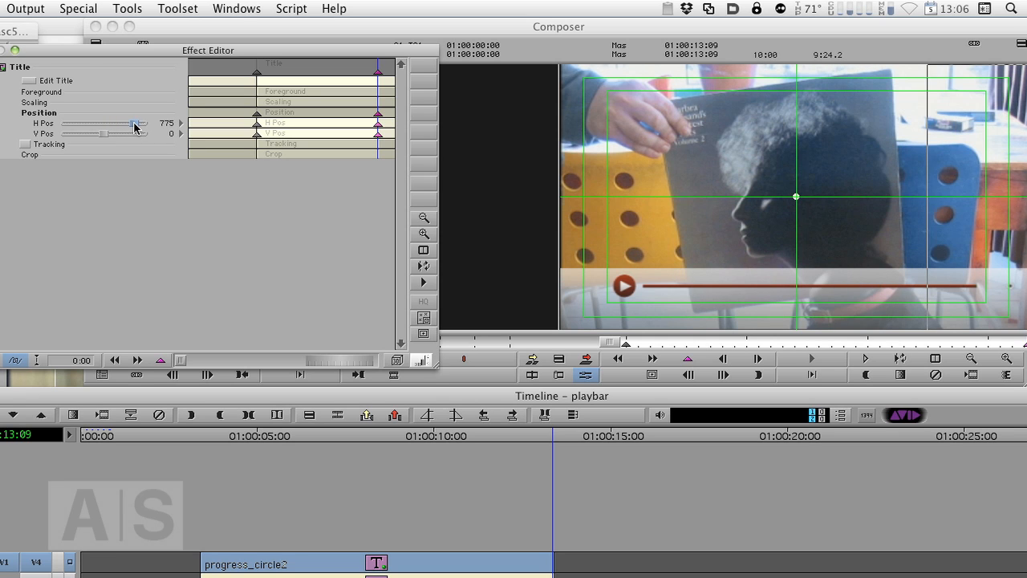
pyautogui.moveTo(134, 125); pyautogui.dragTo(132, 125)
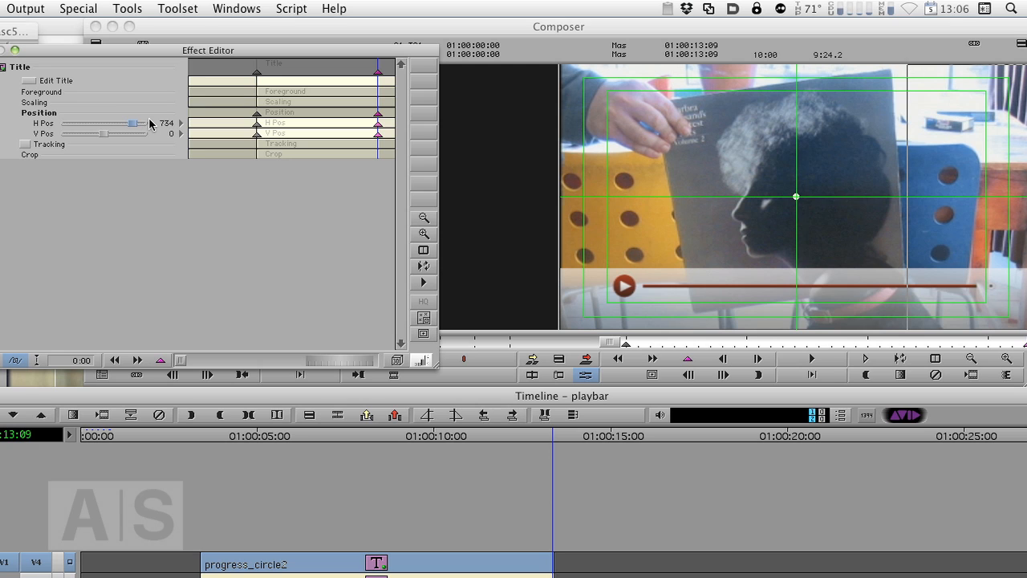
pyautogui.moveTo(135, 124); pyautogui.dragTo(131, 124)
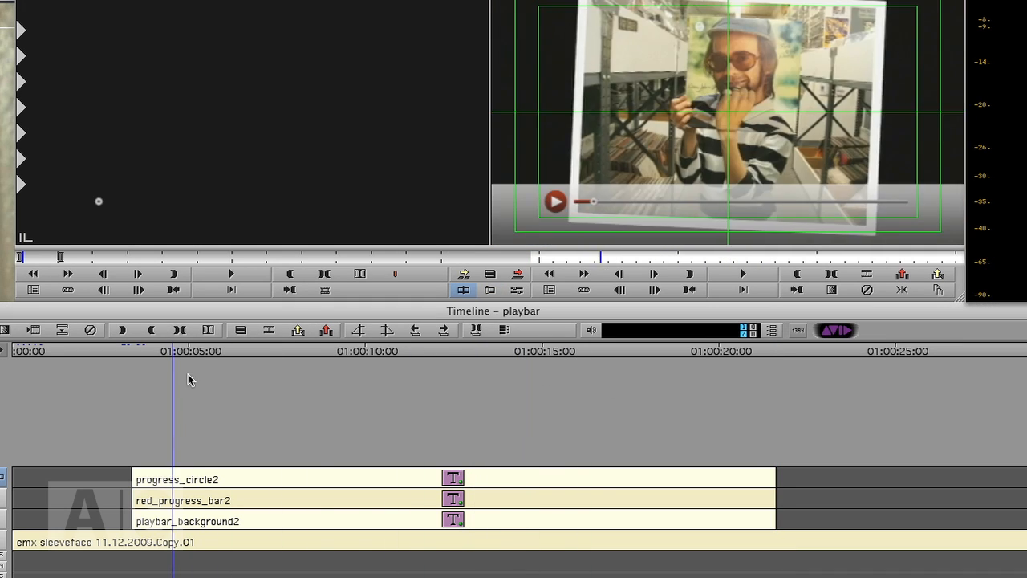
# Step: Trim progress_circle2, red_progress_bar2 and playbar_background2 to end near 01:00:08, then park the playhead around six seconds
pyautogui.click(629, 350)
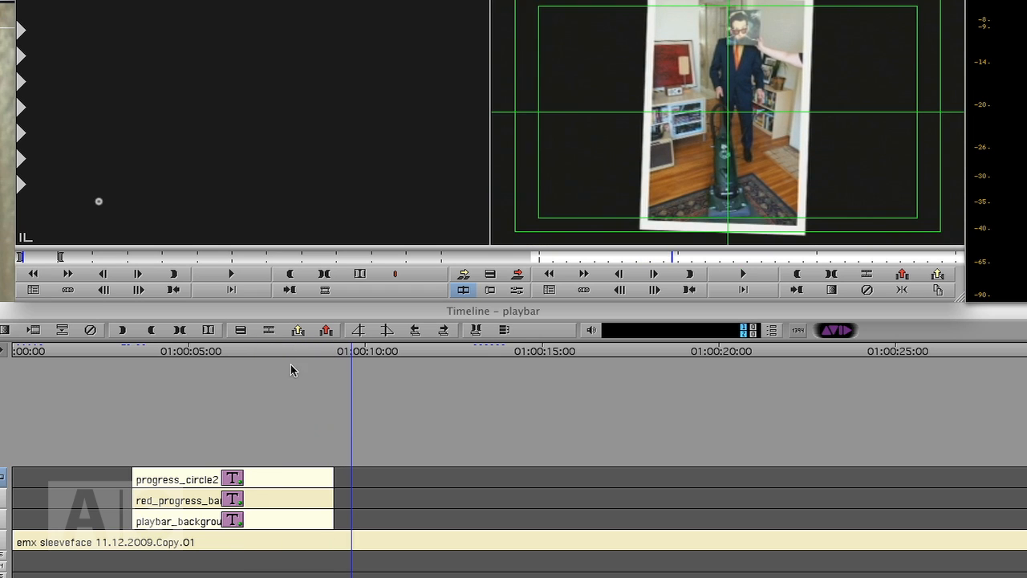
pyautogui.click(249, 350)
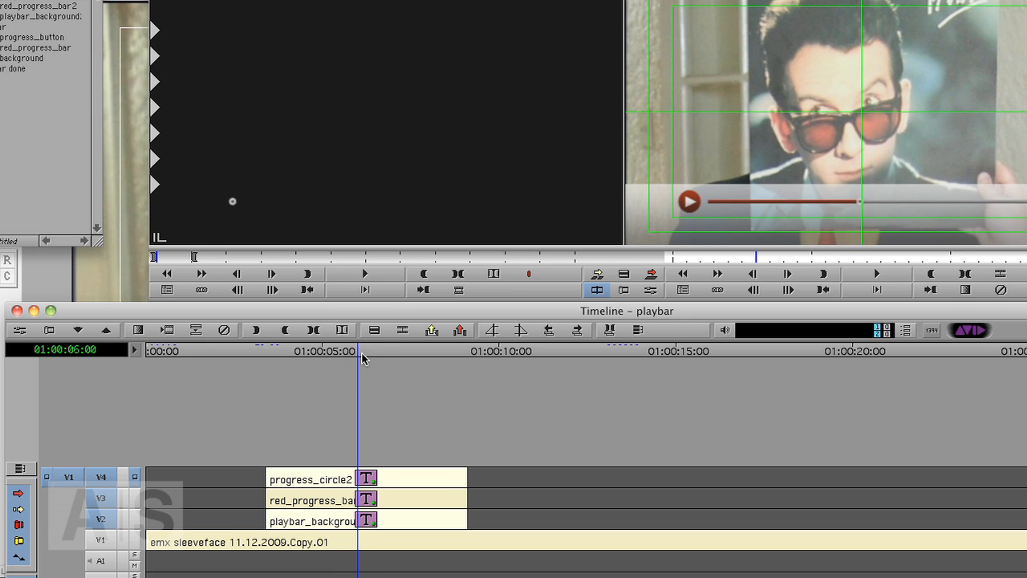
pyautogui.moveTo(414, 363)
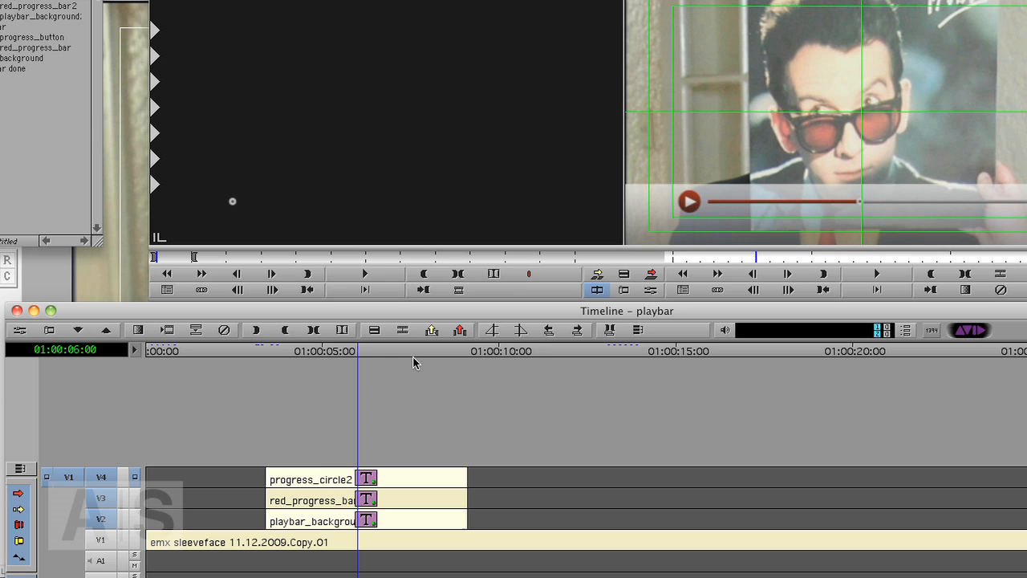
pyautogui.moveTo(405, 380)
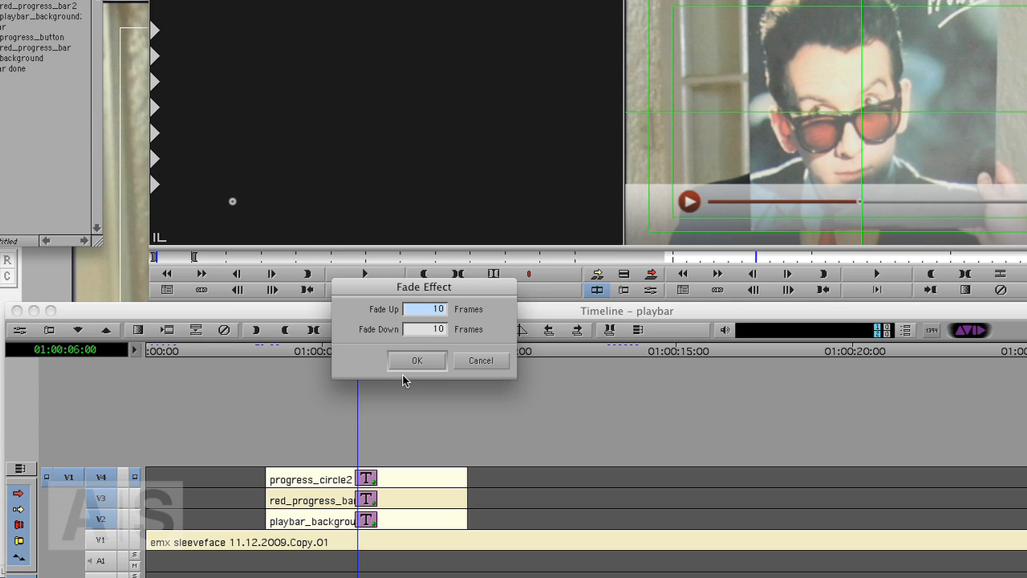
pyautogui.moveTo(399, 379)
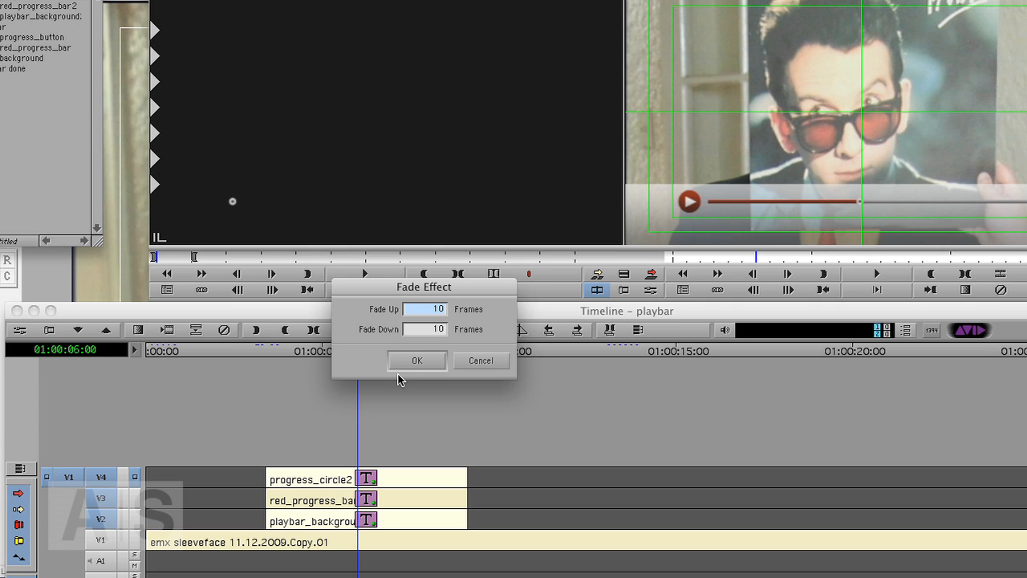
# Step: Apply a 10-frame Fade Up and 10-frame Fade Down to the playbar titles via the Fade Effect dialog
pyautogui.click(418, 359)
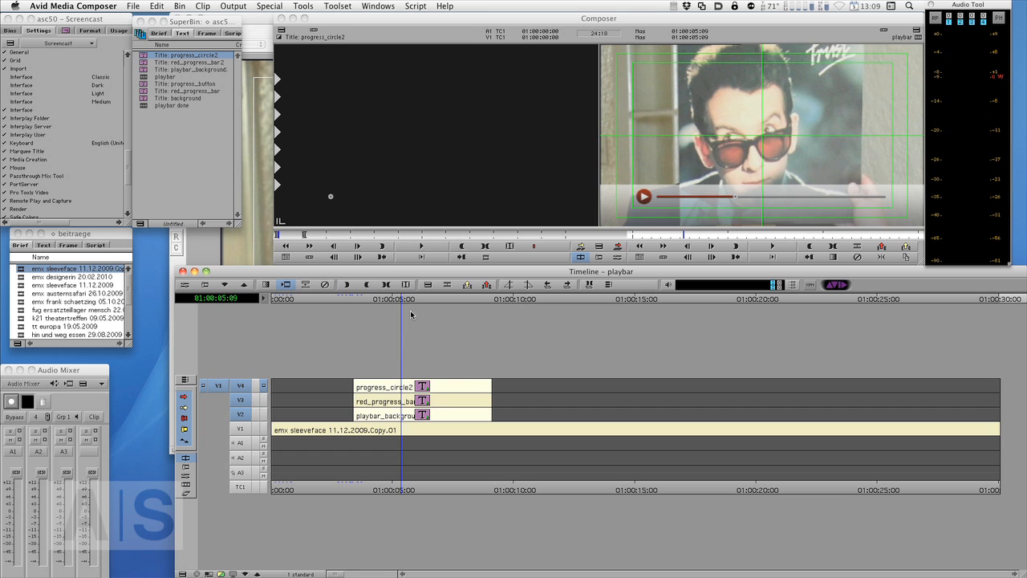
pyautogui.moveTo(411, 309)
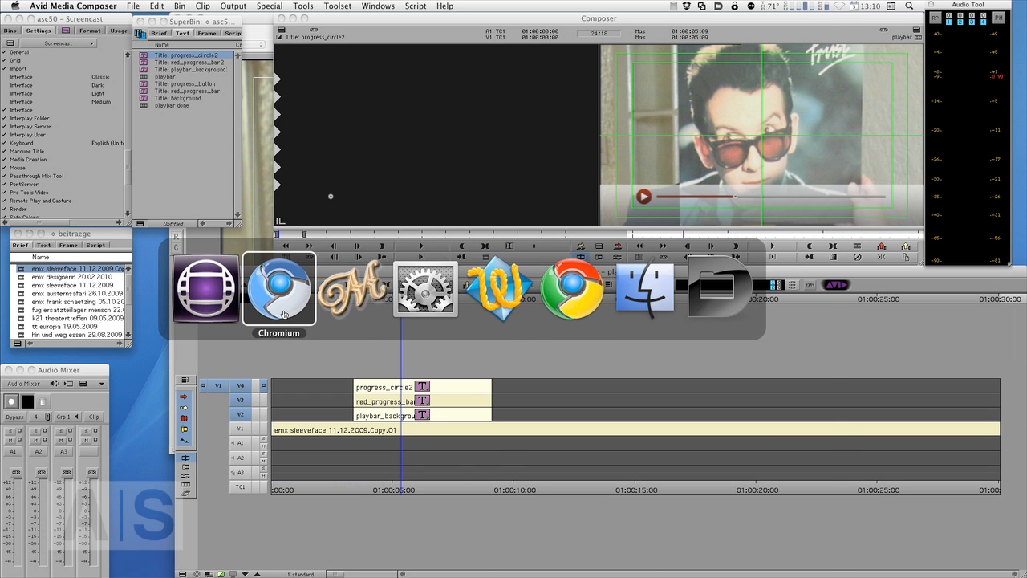
# Step: In Chromium, view avidscreencast.com, then its Twitter page, Facebook page and the Christian Förster portfolio site
pyautogui.click(279, 289)
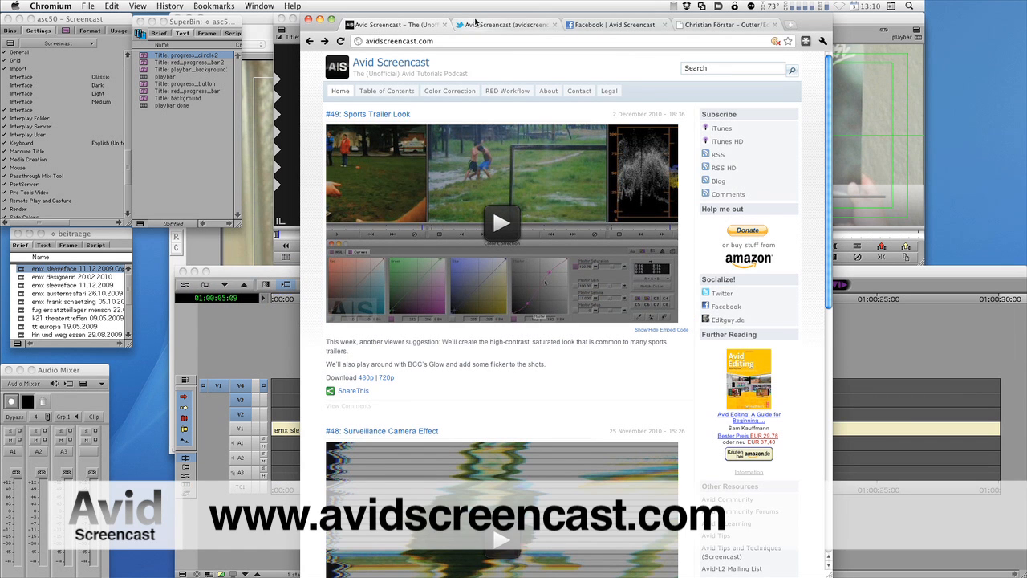
pyautogui.moveTo(712, 141)
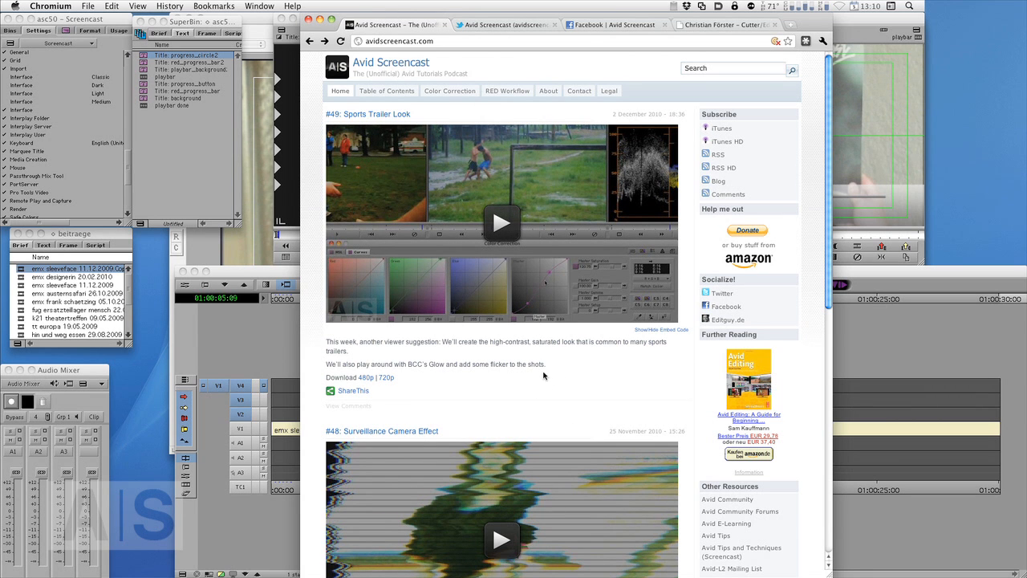
pyautogui.moveTo(449, 375)
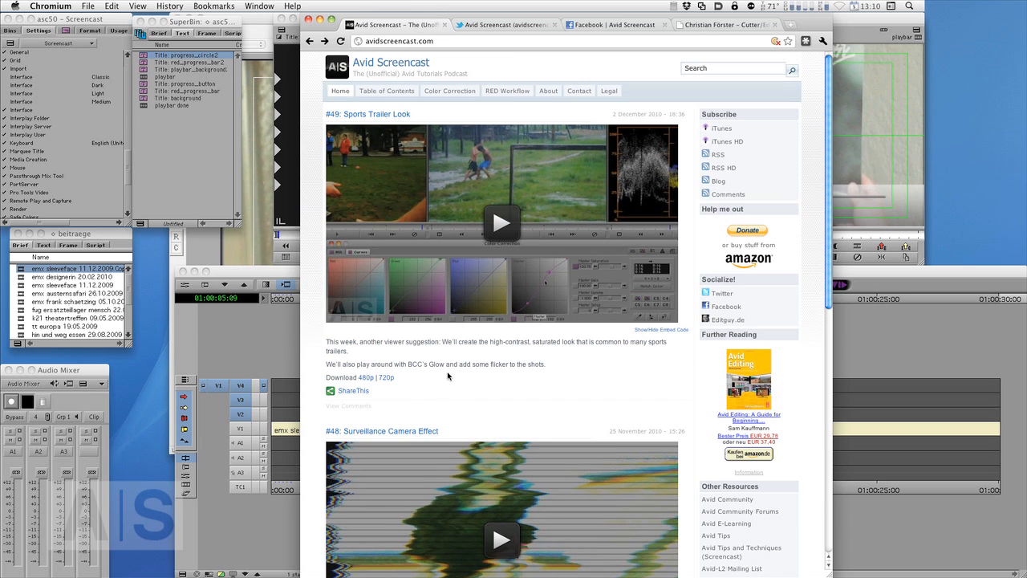
pyautogui.moveTo(464, 386)
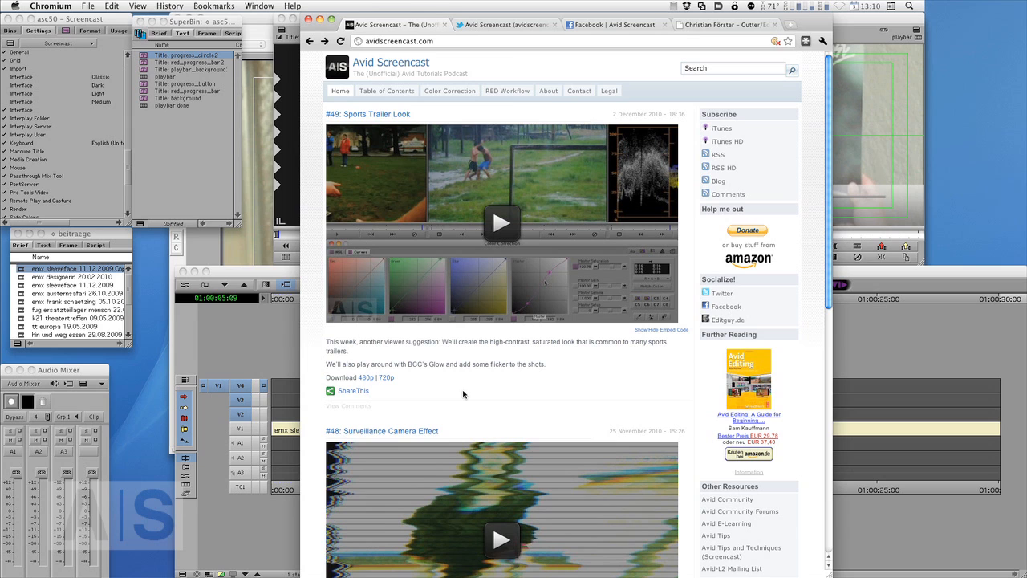
pyautogui.moveTo(491, 376)
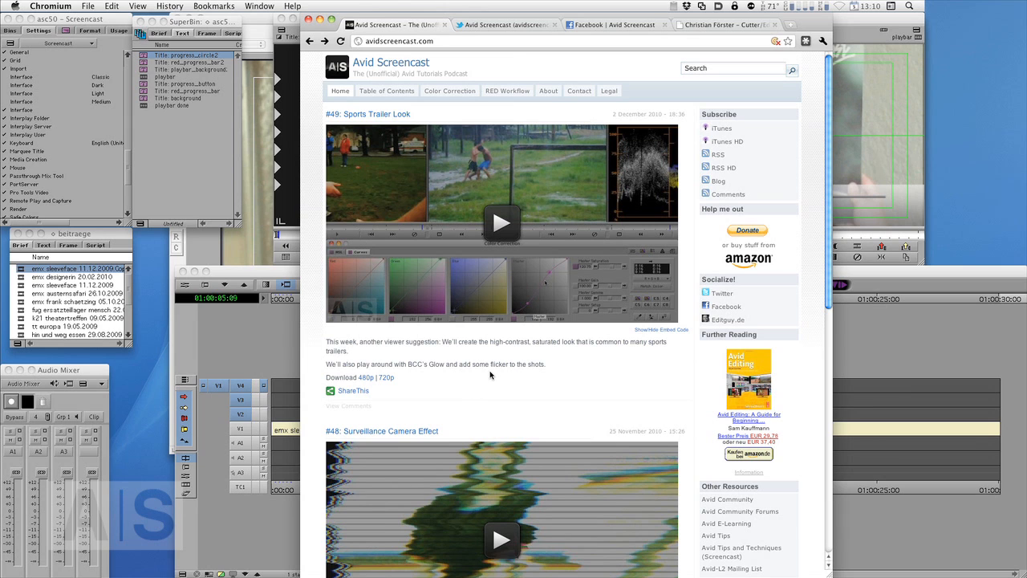
pyautogui.moveTo(496, 376)
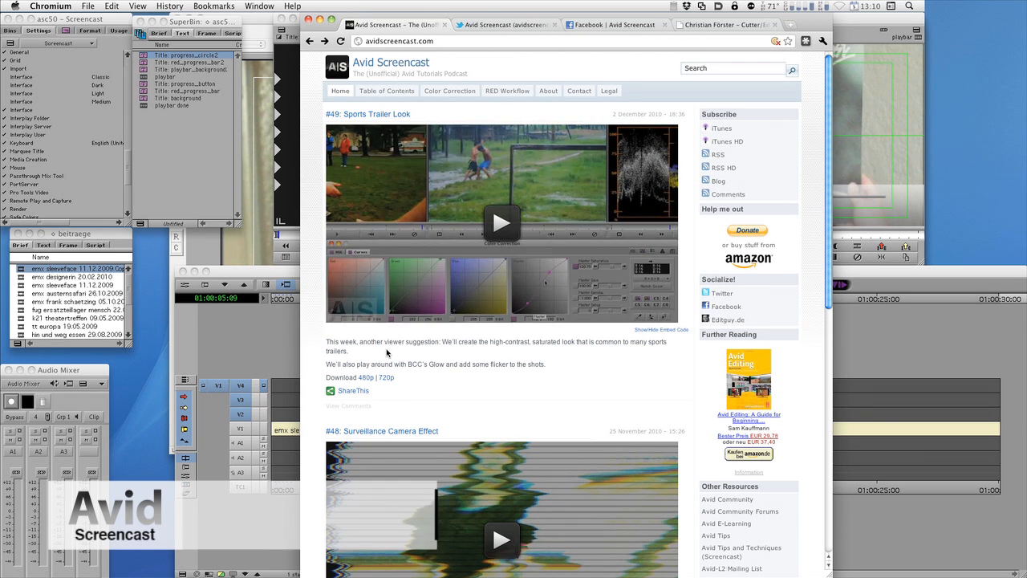
pyautogui.click(506, 24)
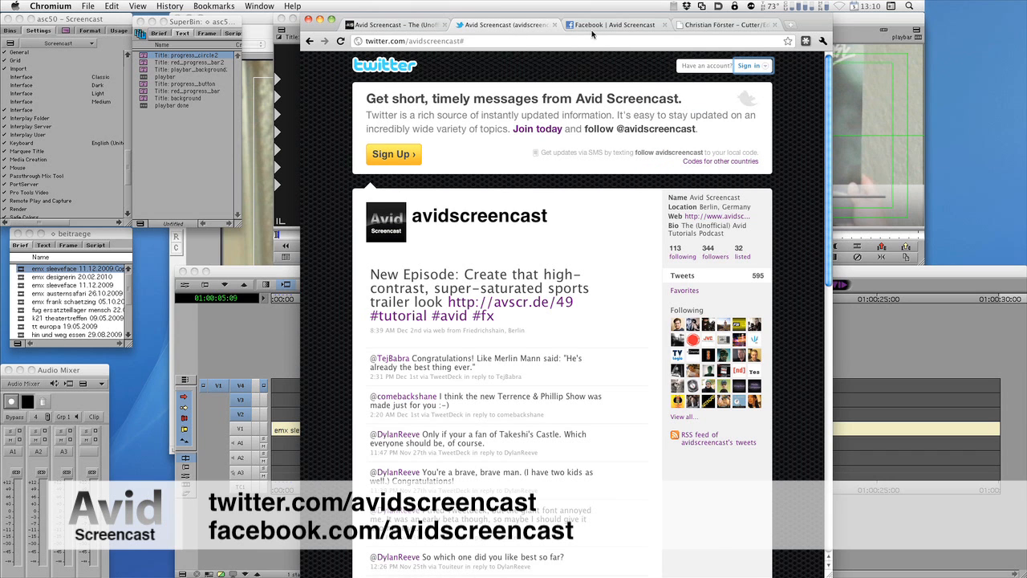
pyautogui.click(600, 26)
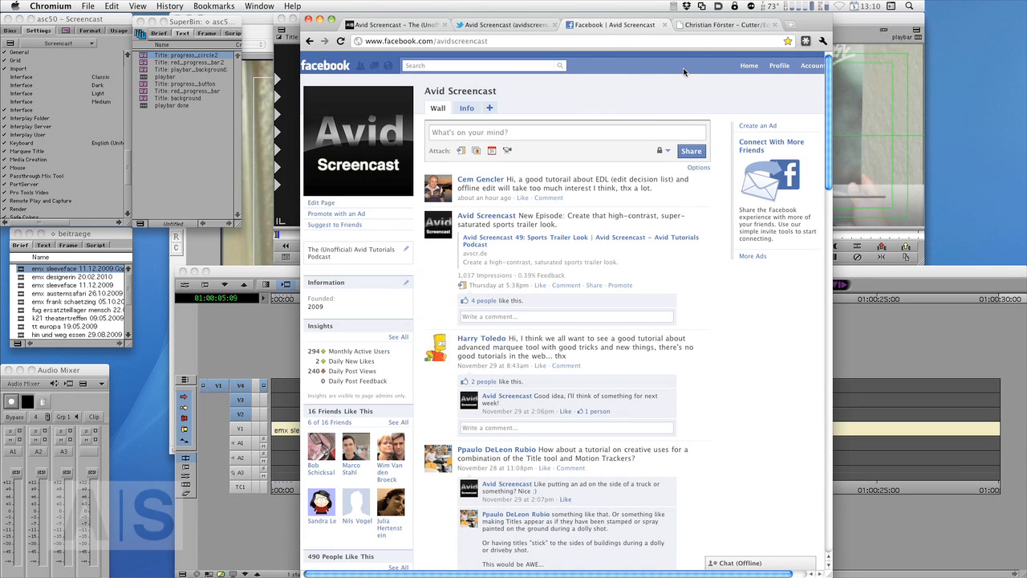
pyautogui.click(718, 24)
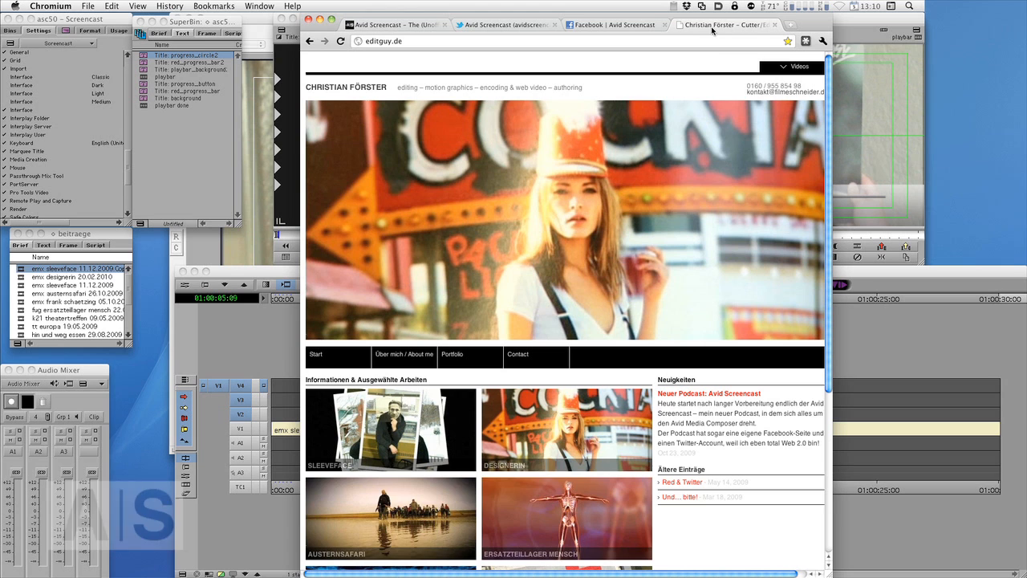